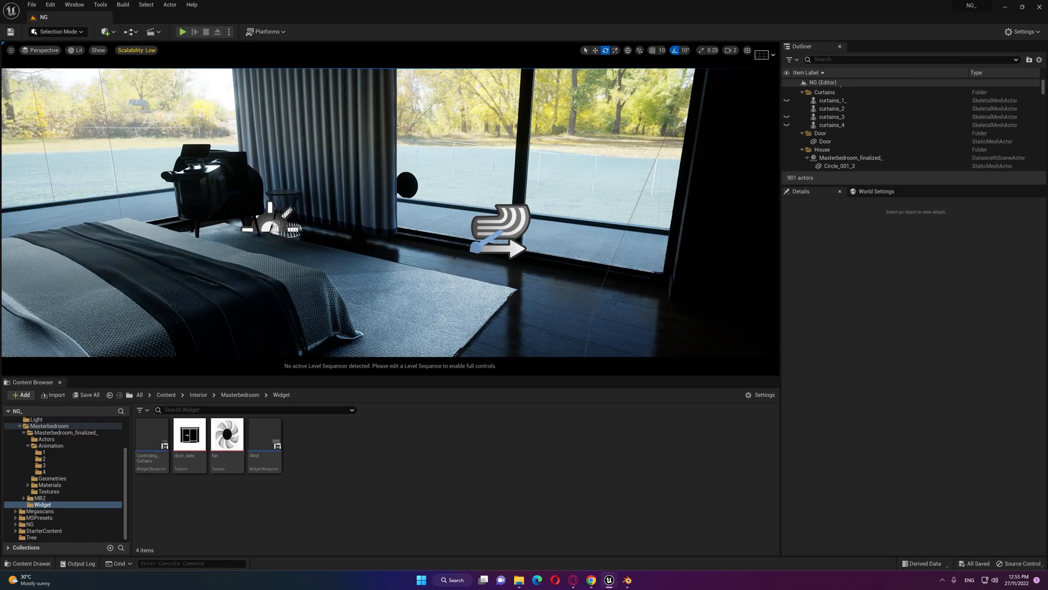
Create a User Widget blueprint named Door in the Masterbedroom Widget folder
click(824, 134)
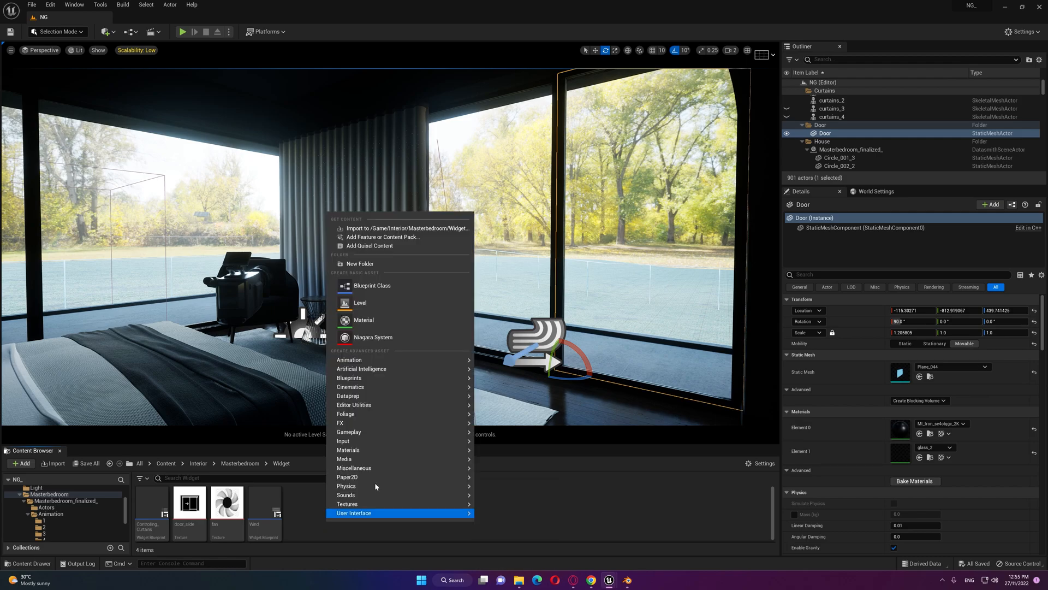
click(353, 513)
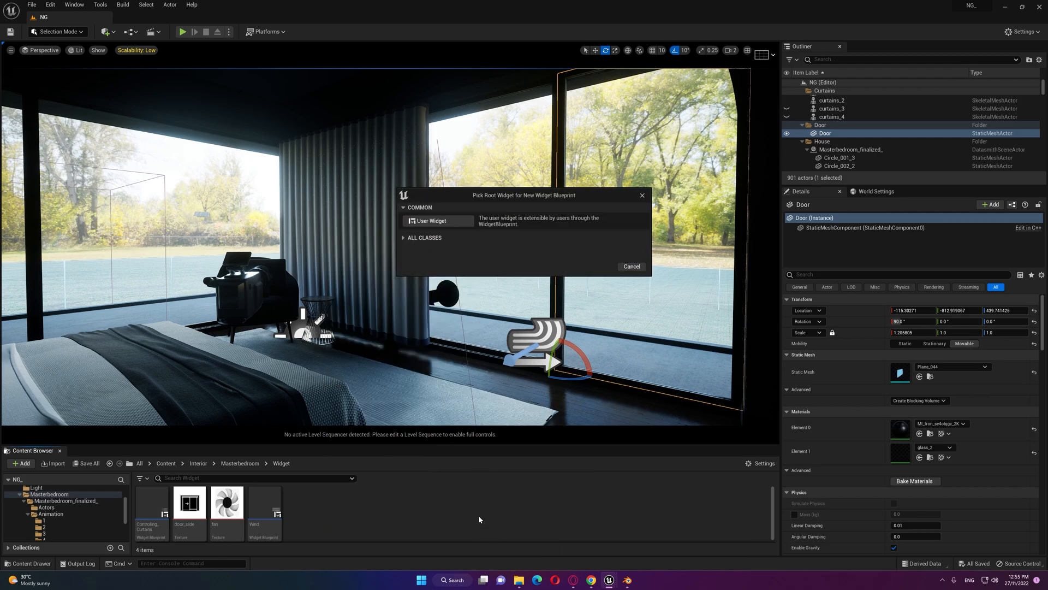
click(630, 266)
text(Door)
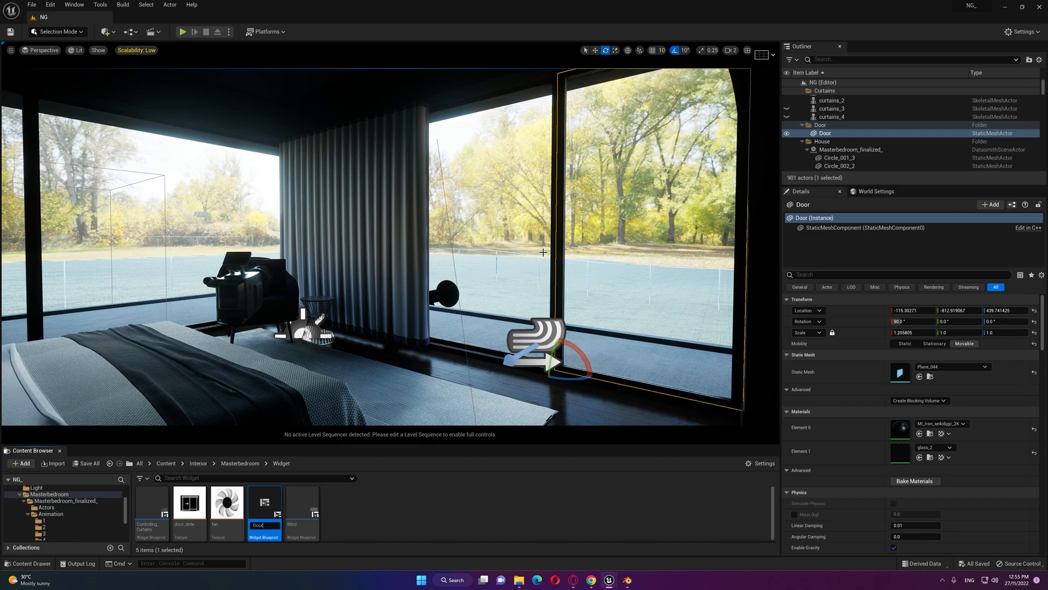
Add a Canvas Panel and a slider named openslidingdoor with adjusted bar and thumb tints
double_click(263, 502)
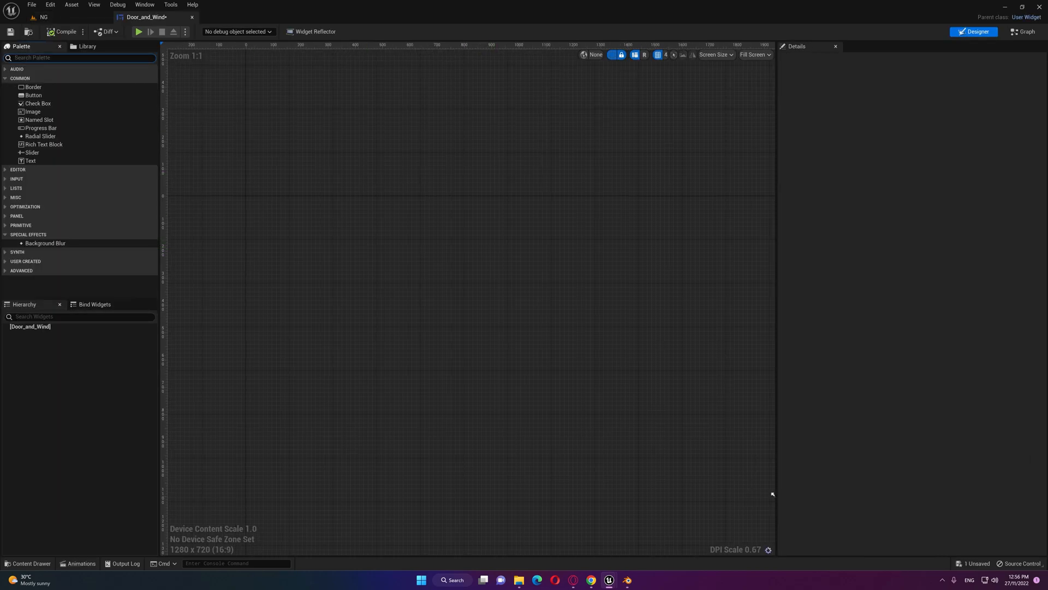
text(can)
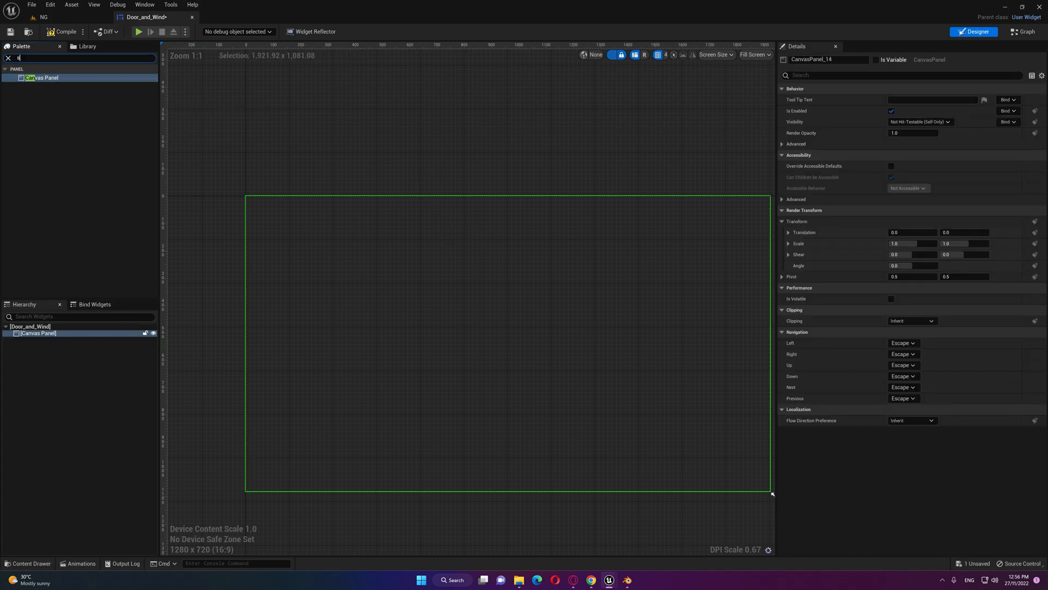
text(slider)
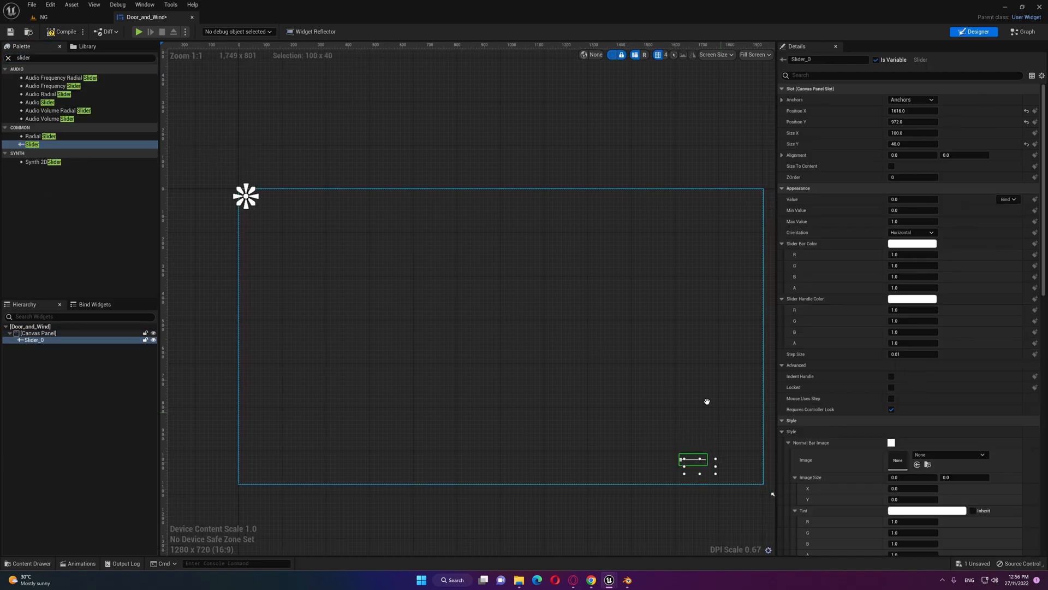
scroll(up, 3)
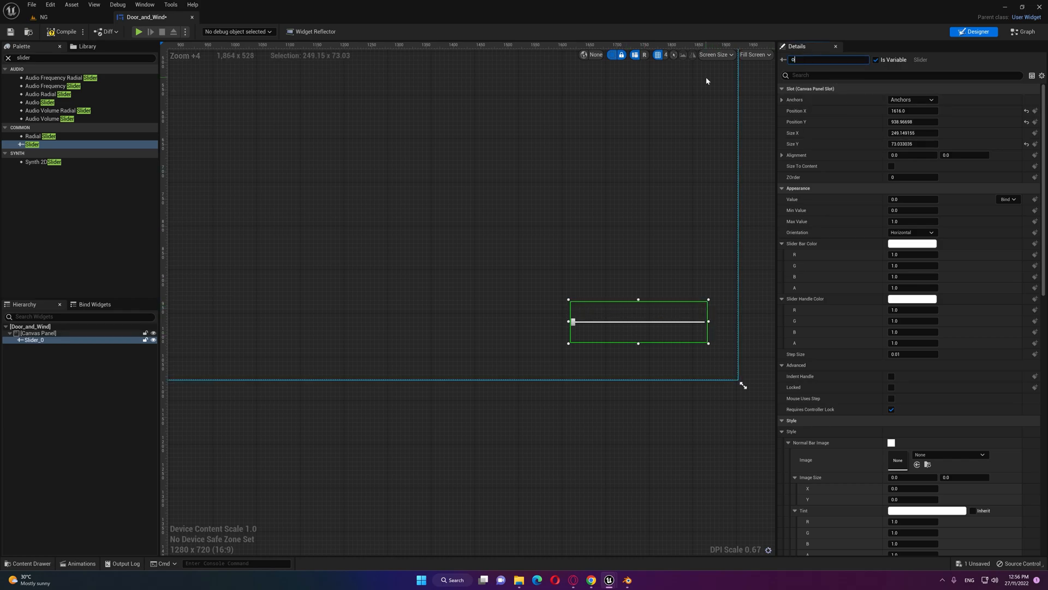
text(open slid)
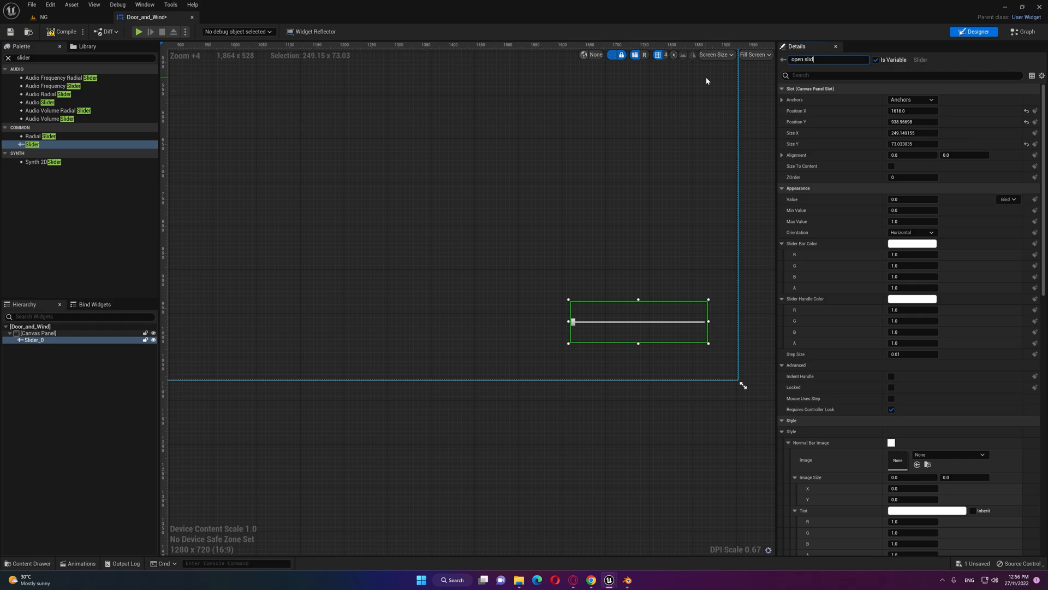
text(openslidingdoor)
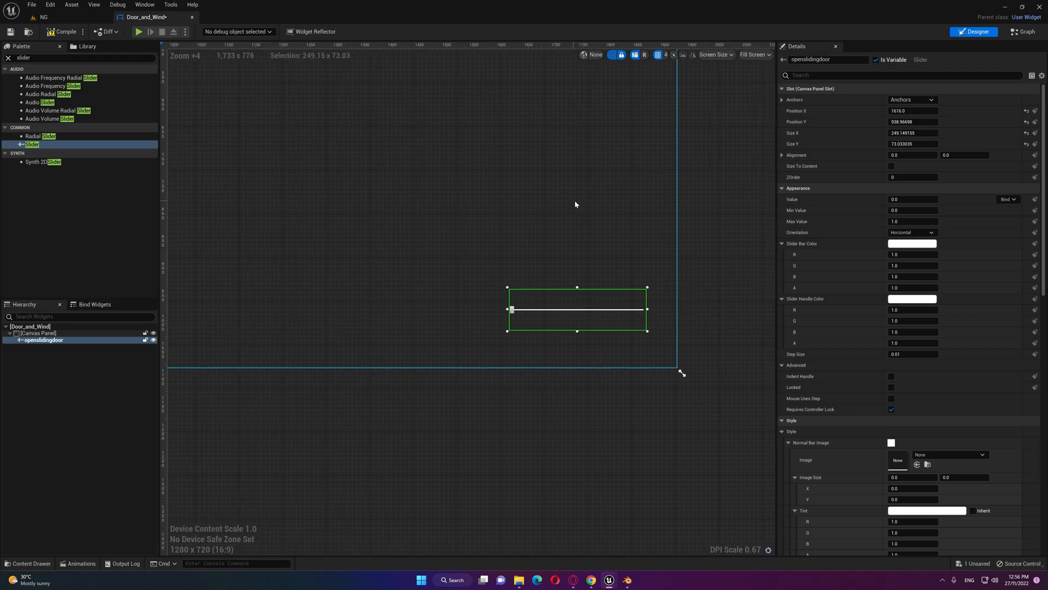
scroll(down, 3)
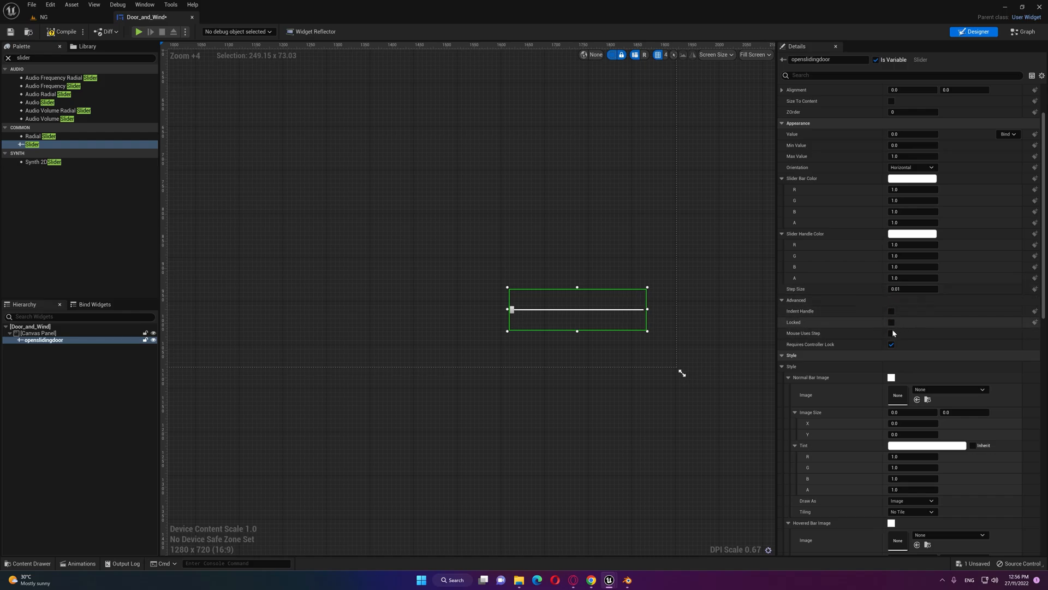
scroll(down, 3)
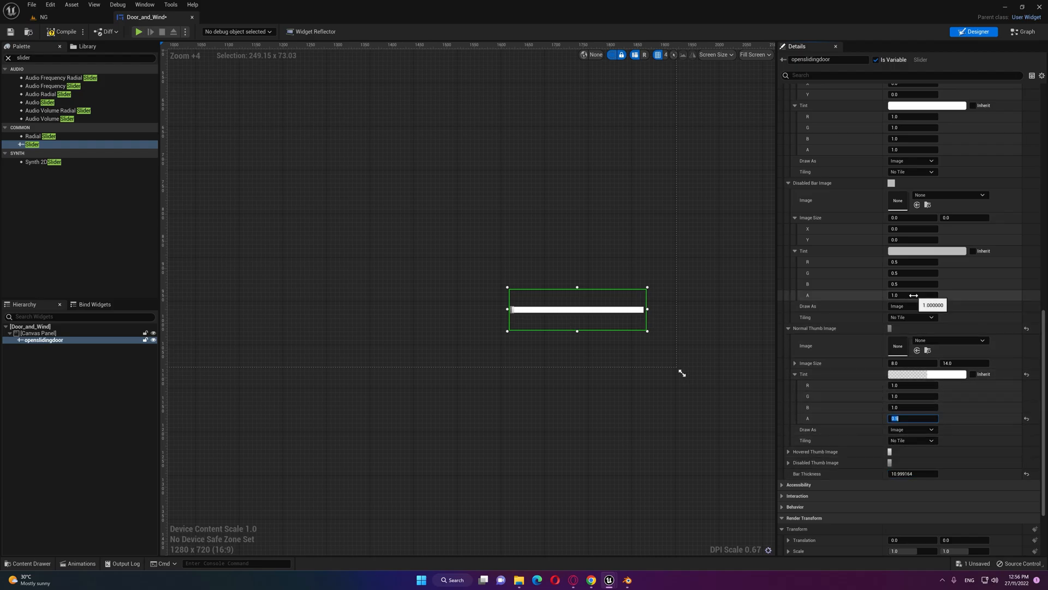
scroll(up, 3)
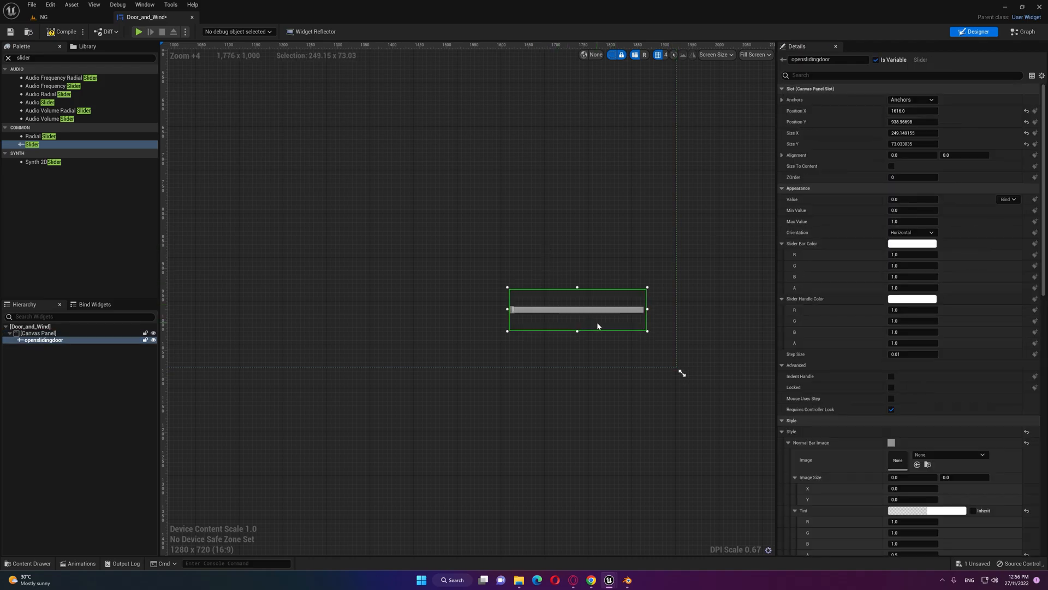
Add an On Value Changed event for the openslidingdoor slider in the graph
click(1021, 32)
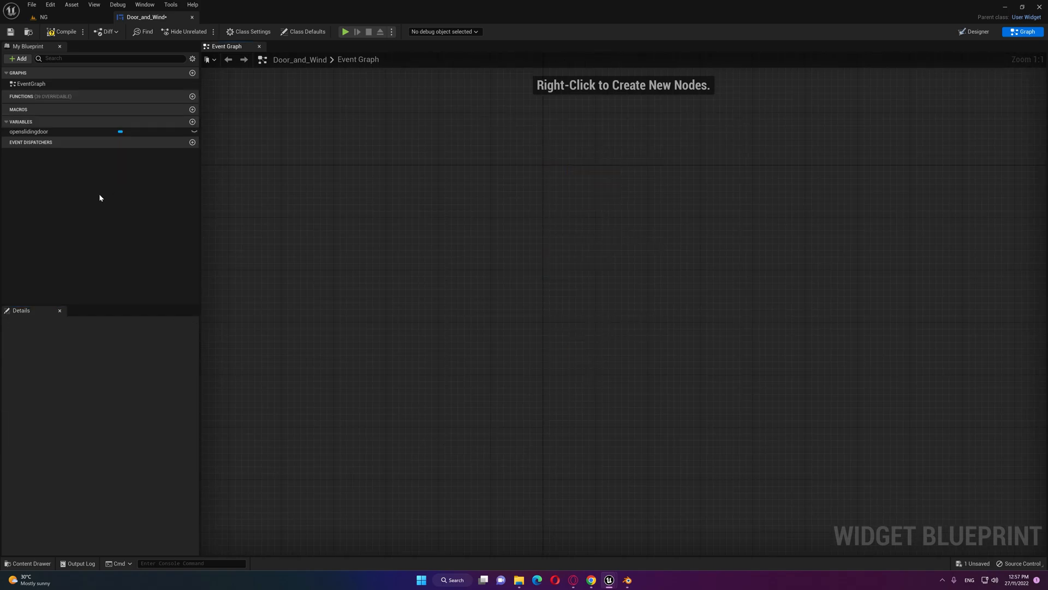
click(29, 131)
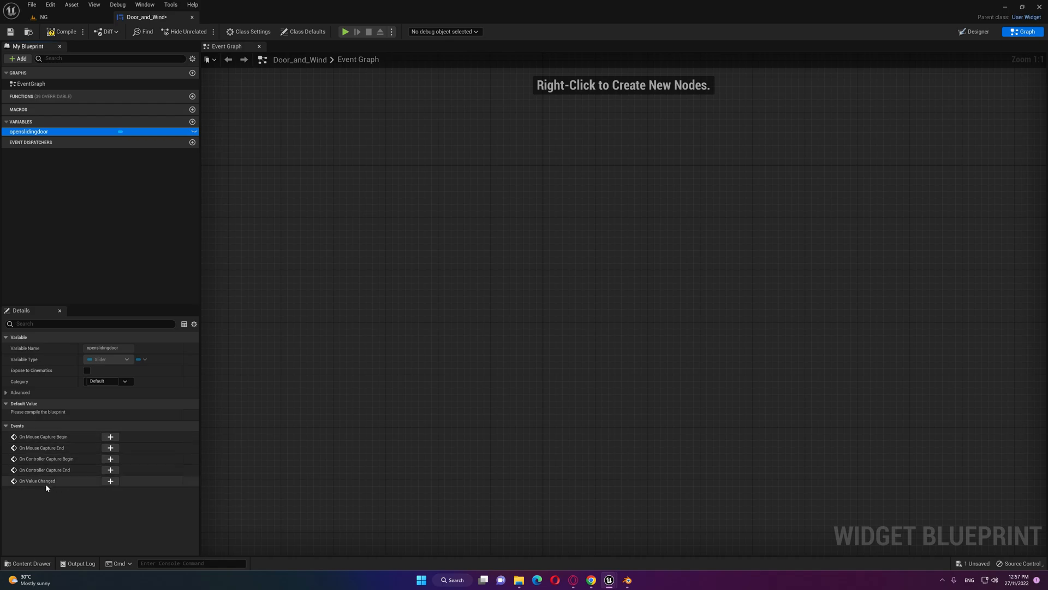
click(110, 480)
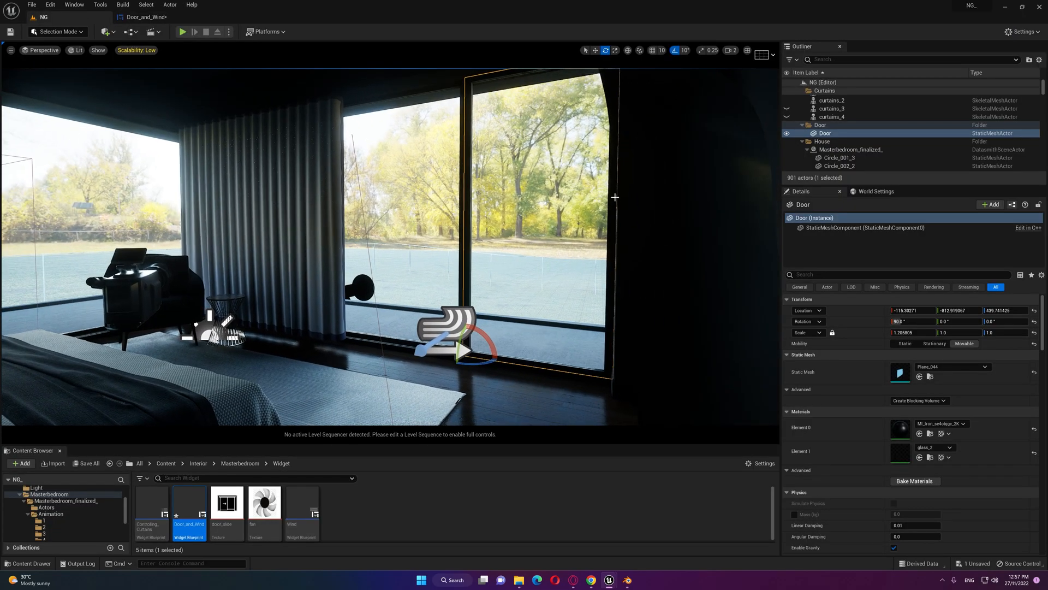
mouse_move(479, 289)
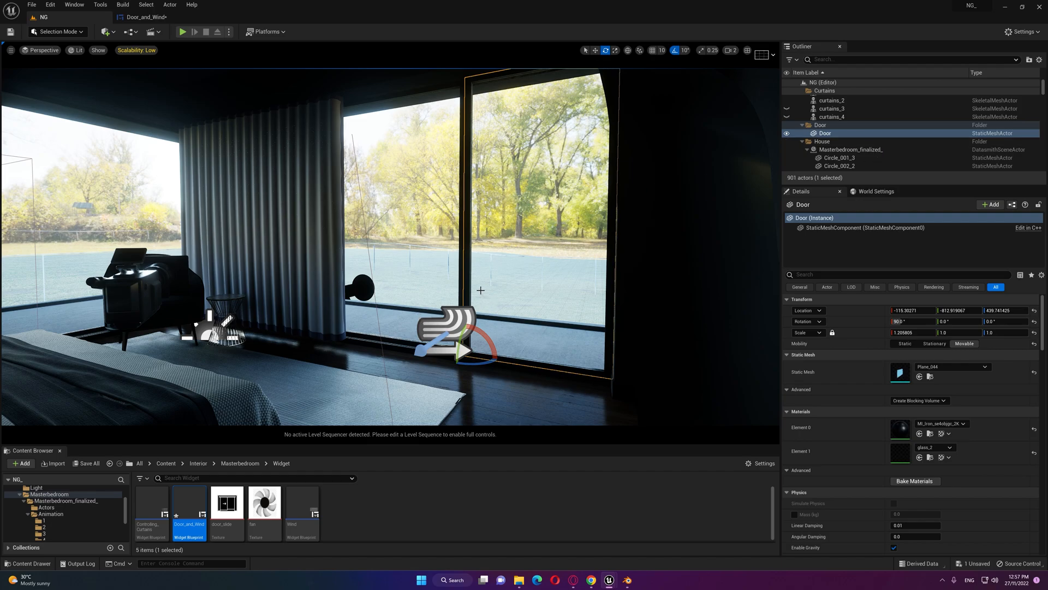
mouse_move(569, 239)
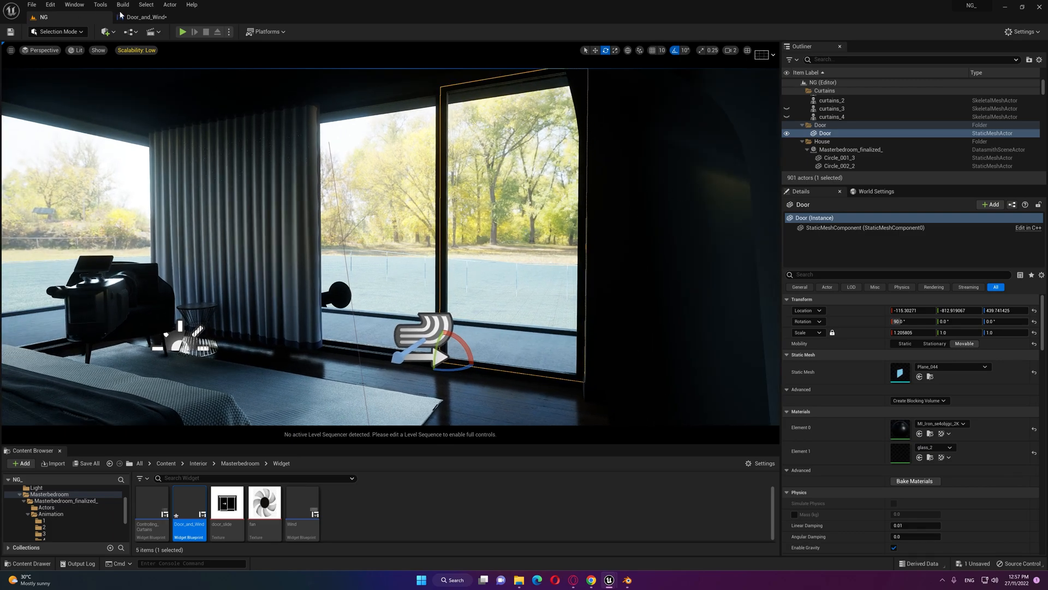
Wire a Get All Actors Of Class node after the slider's On Value Changed event
double_click(188, 505)
text(get all a)
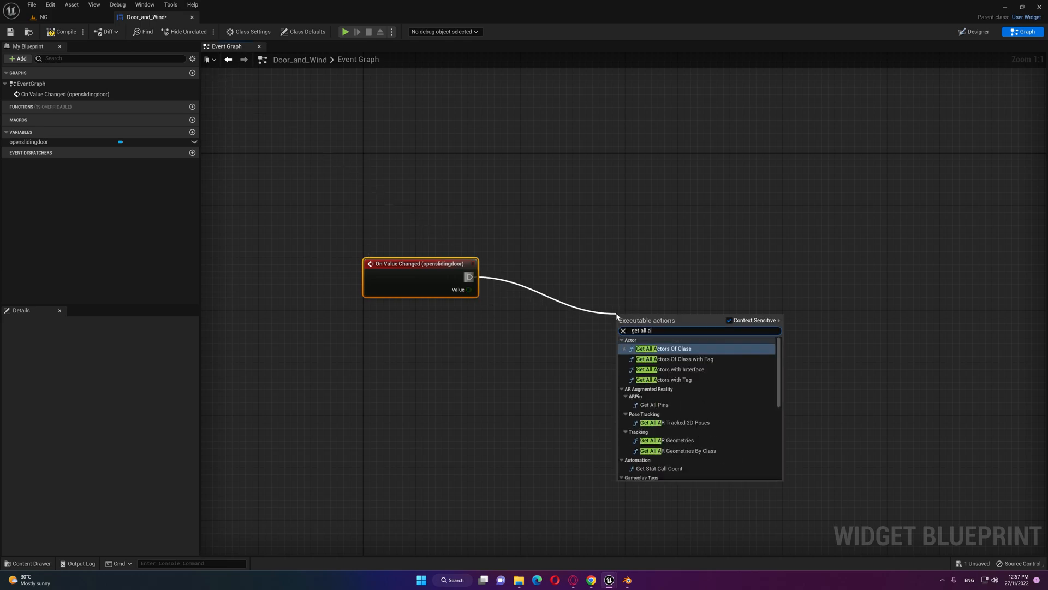
click(664, 349)
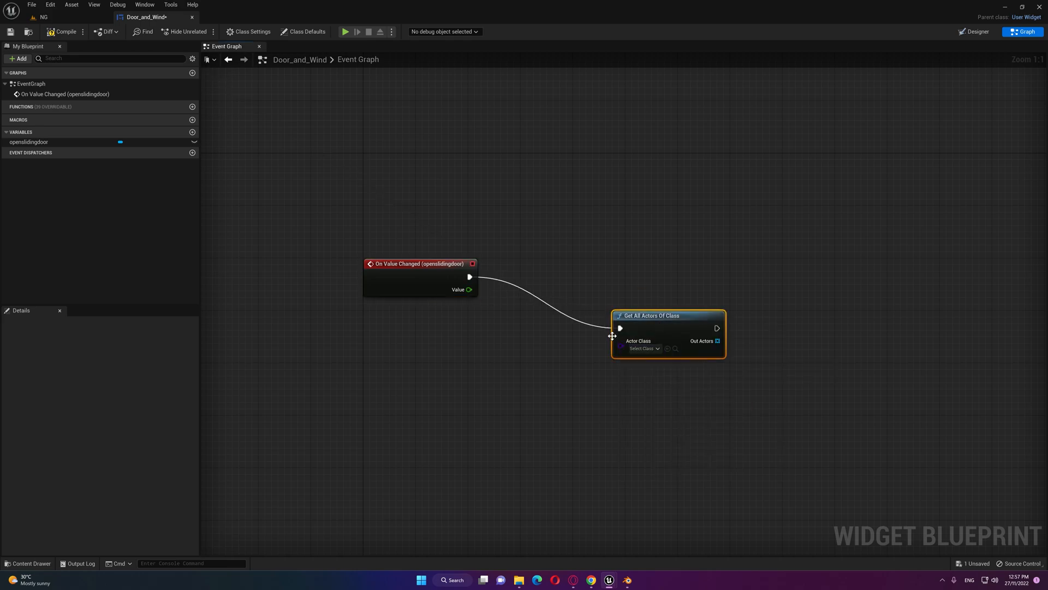
click(642, 348)
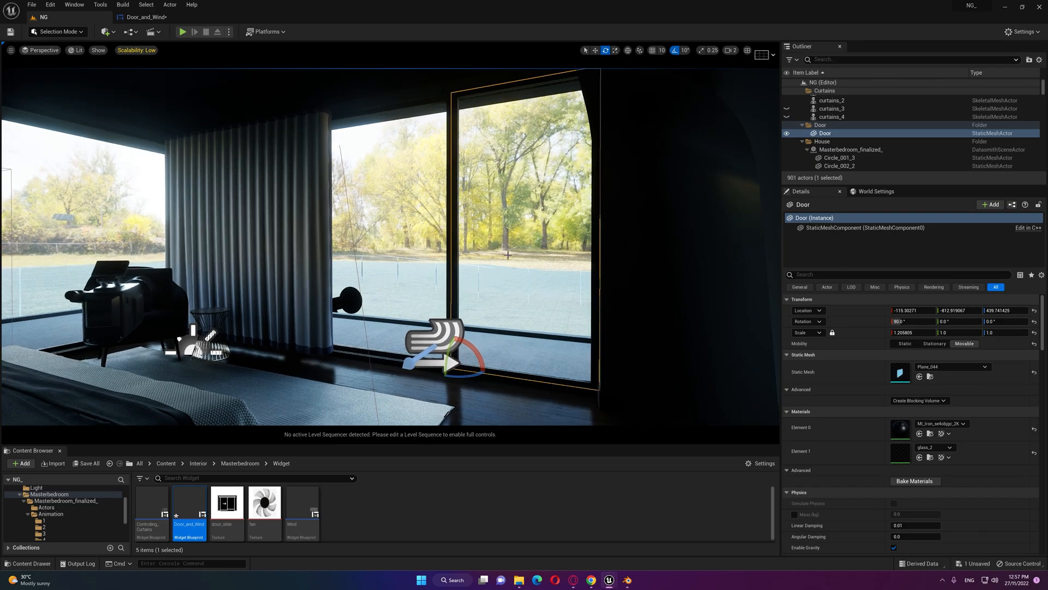
mouse_move(520, 497)
text(t)
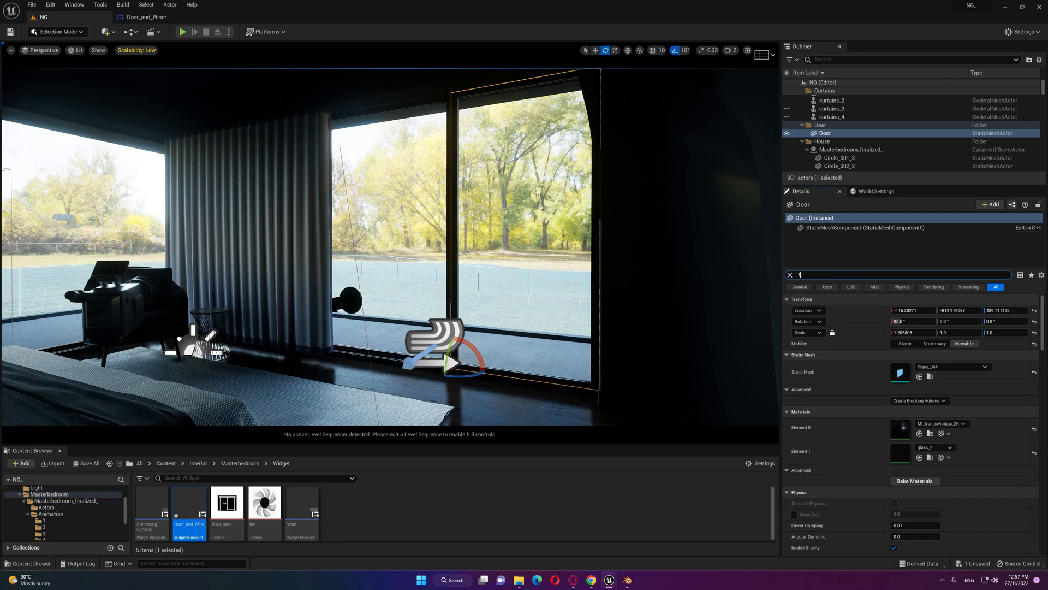
Tag the Door actor 'open sliding door' and copy the tag text
text(ag)
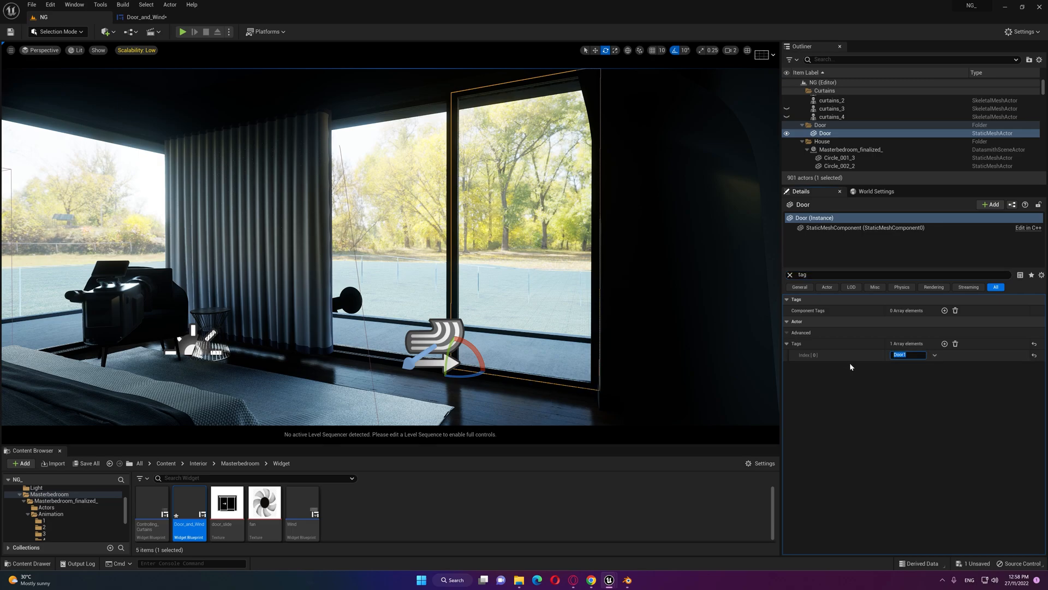
mouse_move(905, 366)
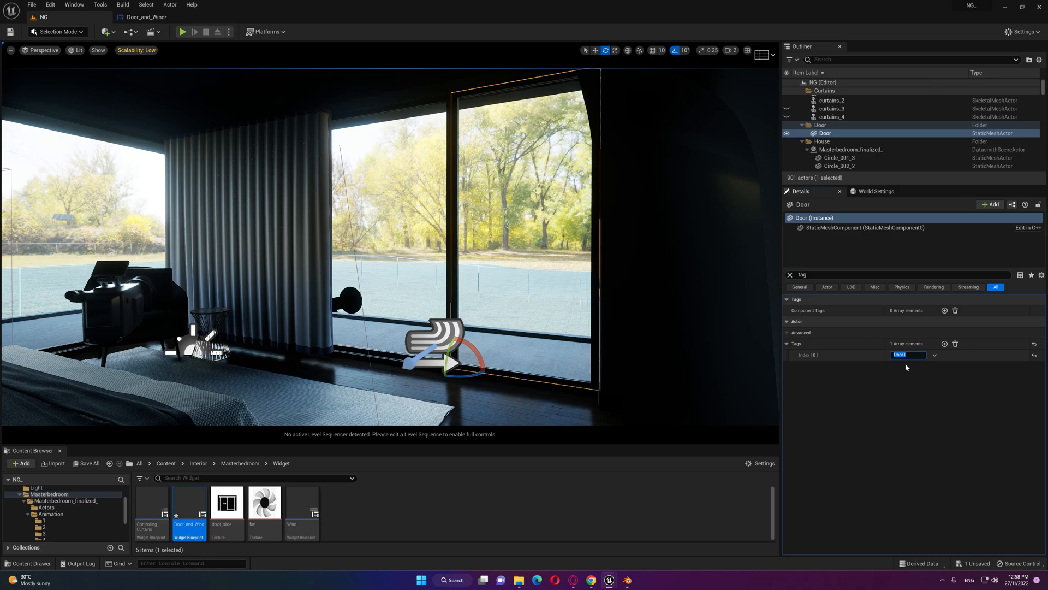
text(open sliding d)
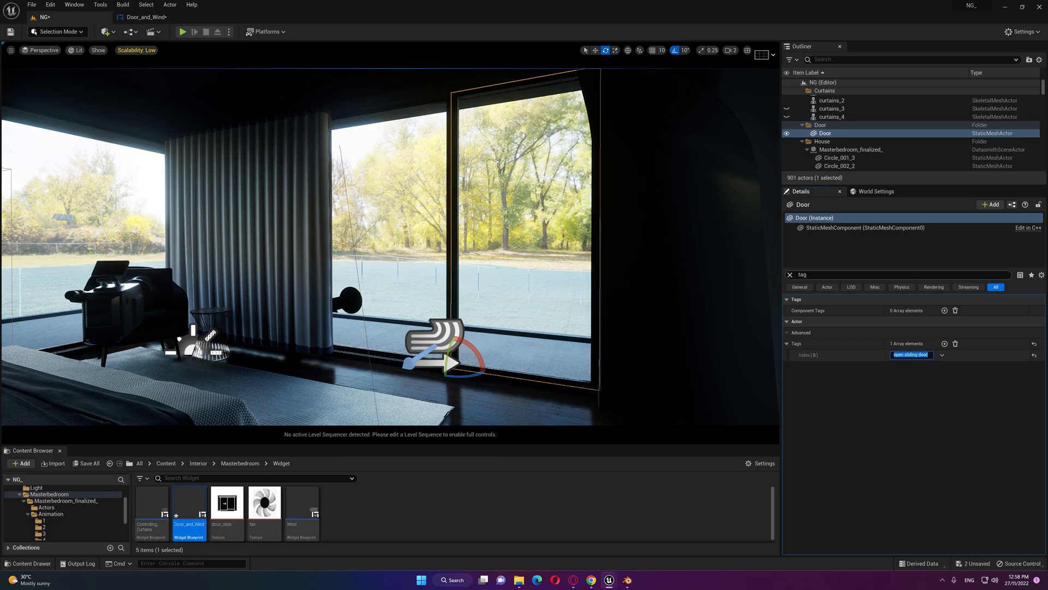
right_click(911, 355)
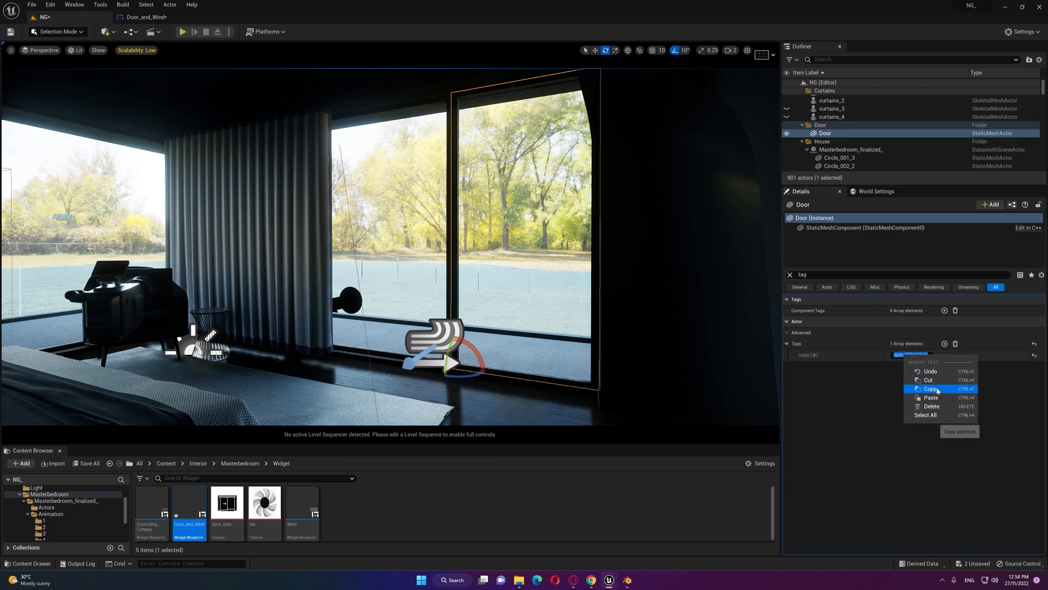
double_click(189, 504)
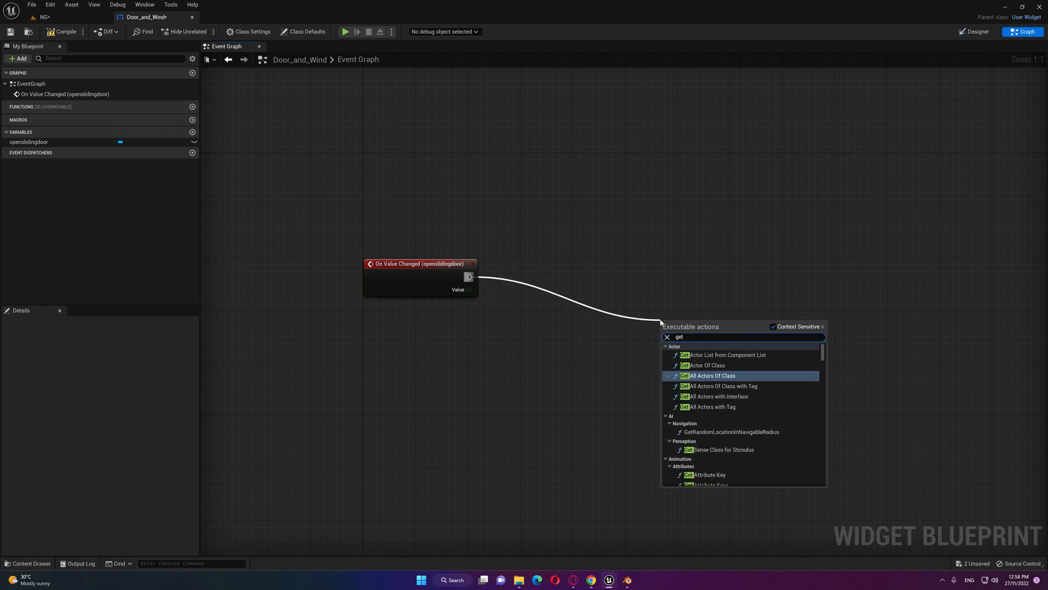
Chain Get All Actors with Tag into a Set Actor Location node for the door
text(all)
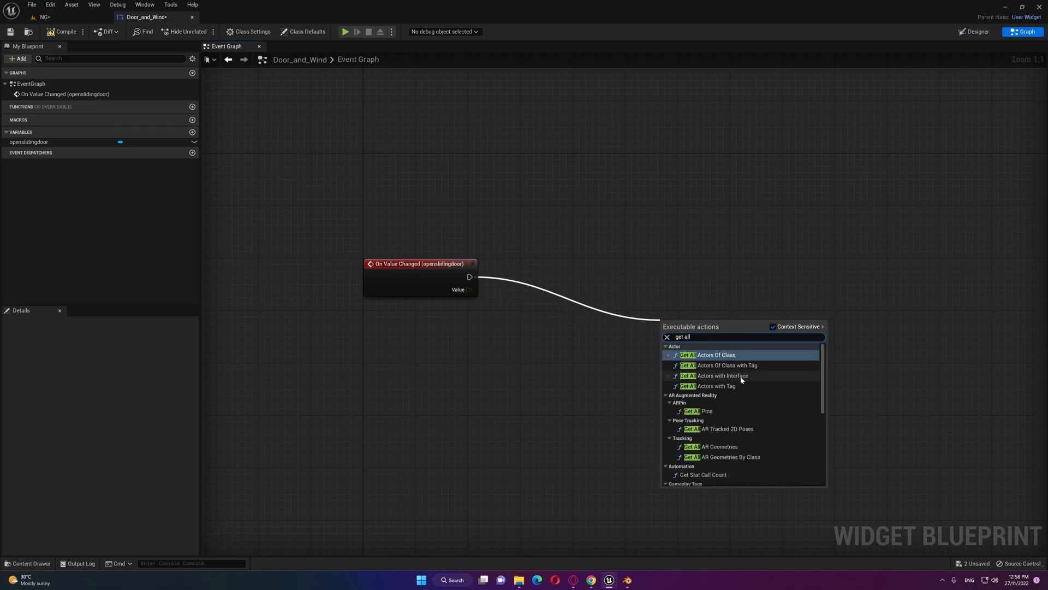
click(714, 386)
text(set actor)
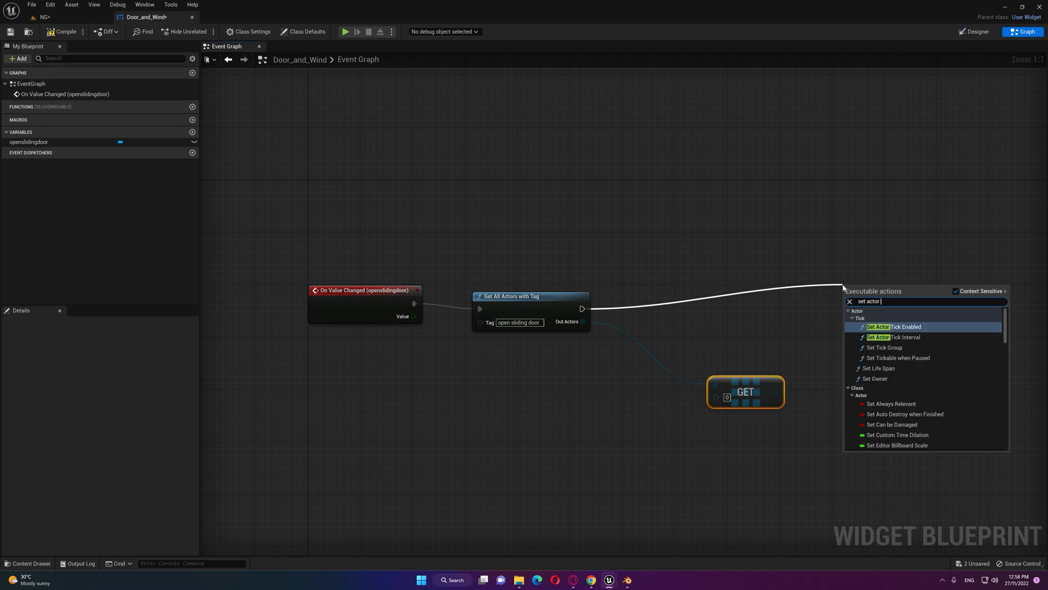
text(loca)
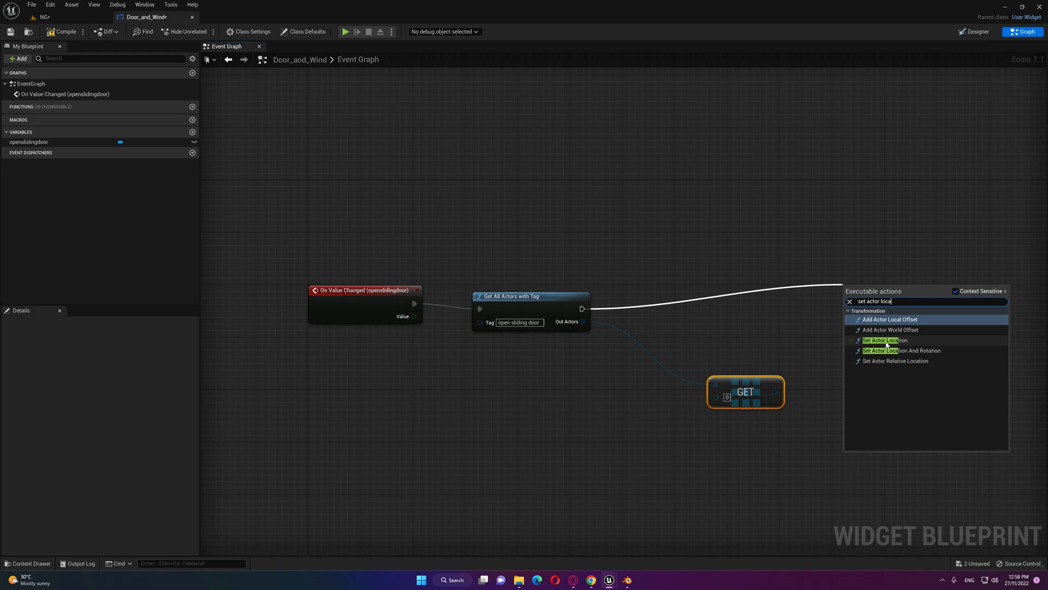
click(883, 339)
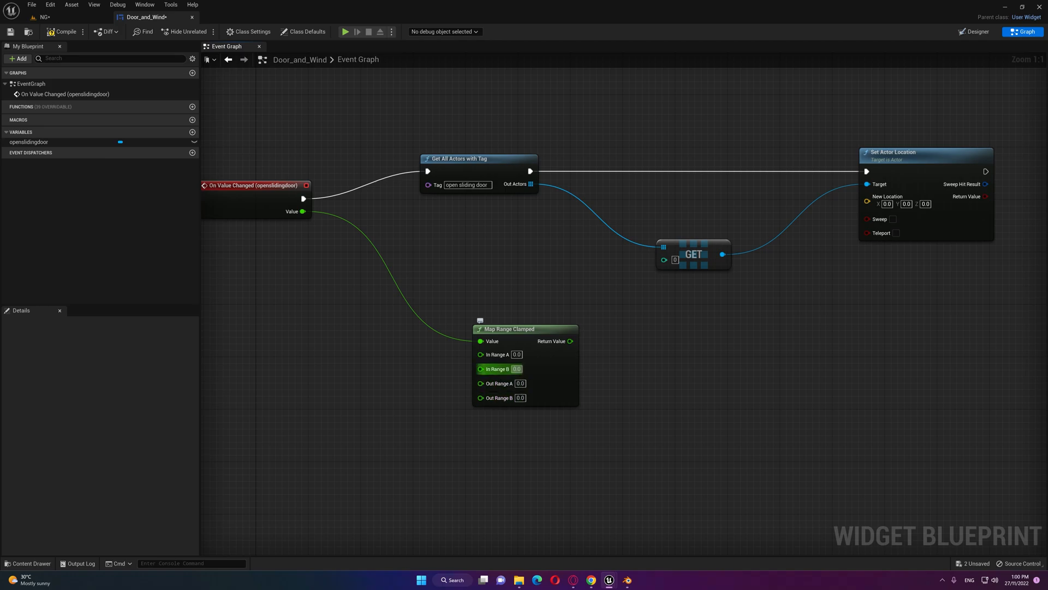
mouse_move(545, 345)
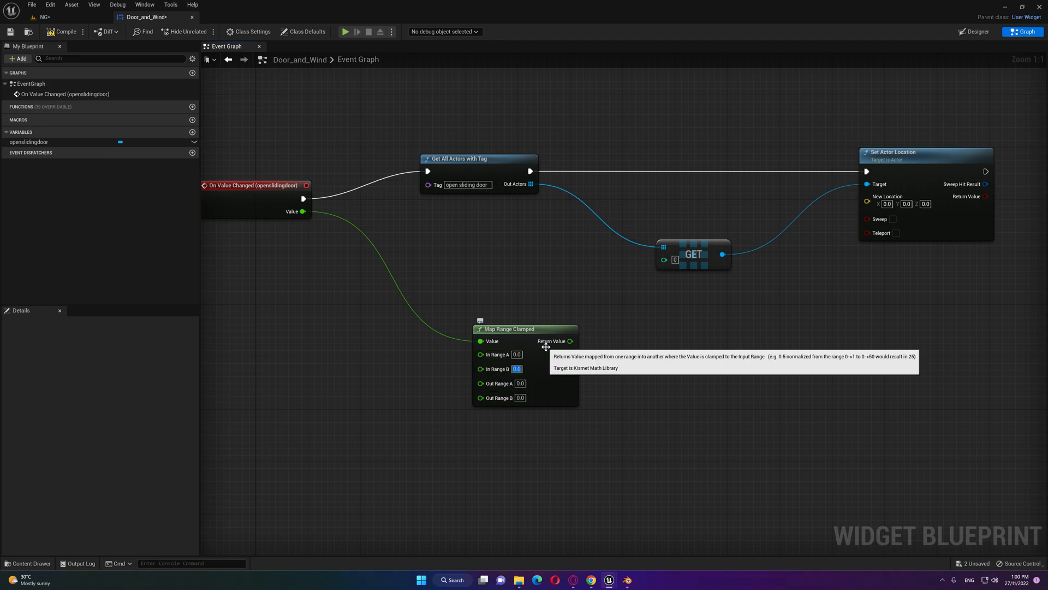
mouse_move(497, 383)
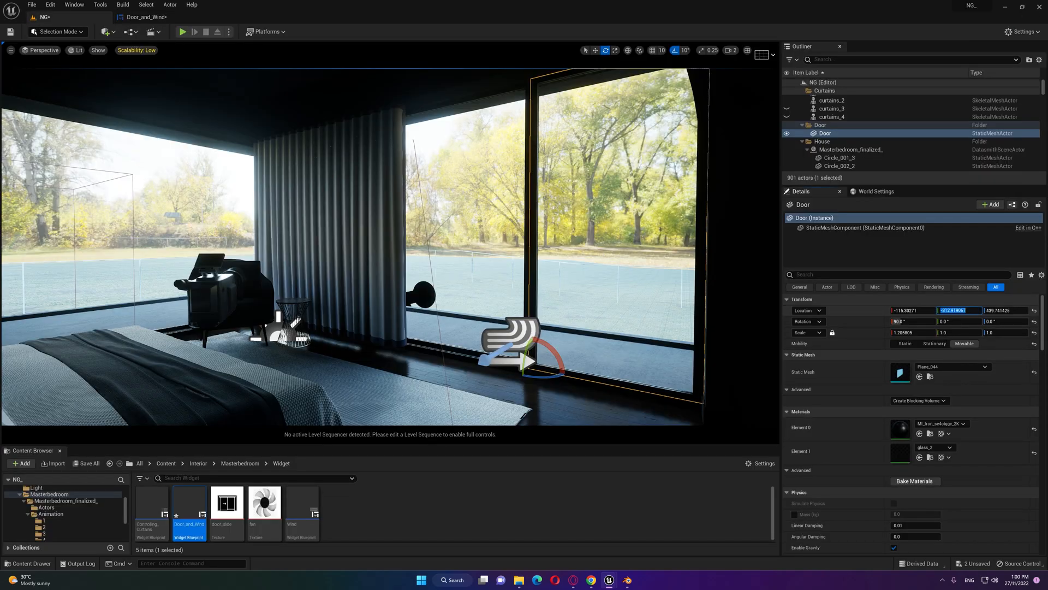
mouse_move(145, 17)
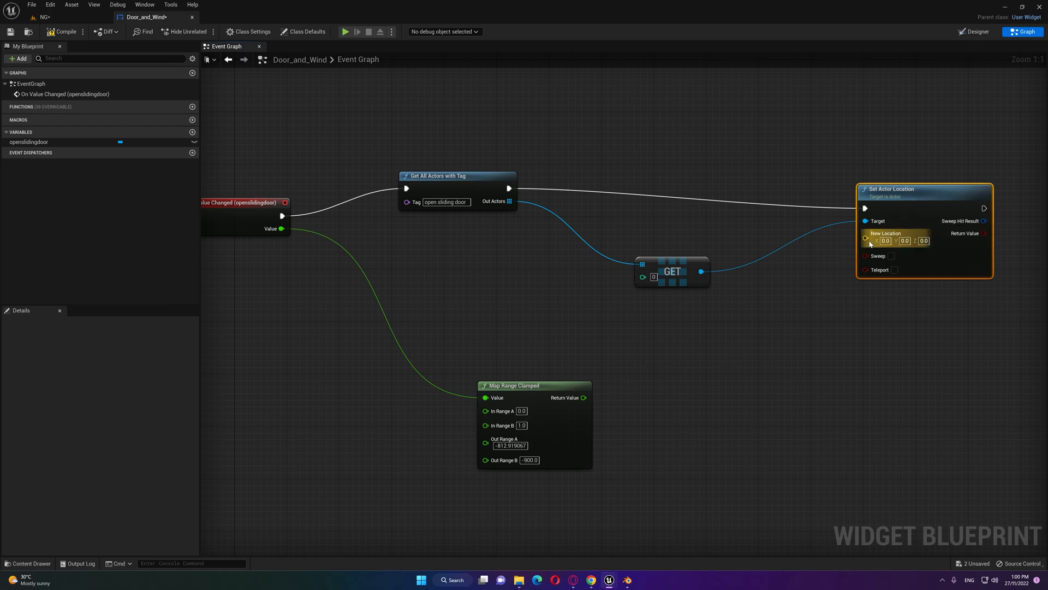
Split the New Location pin into X, Y, Z and copy the door's X and Z values
right_click(867, 238)
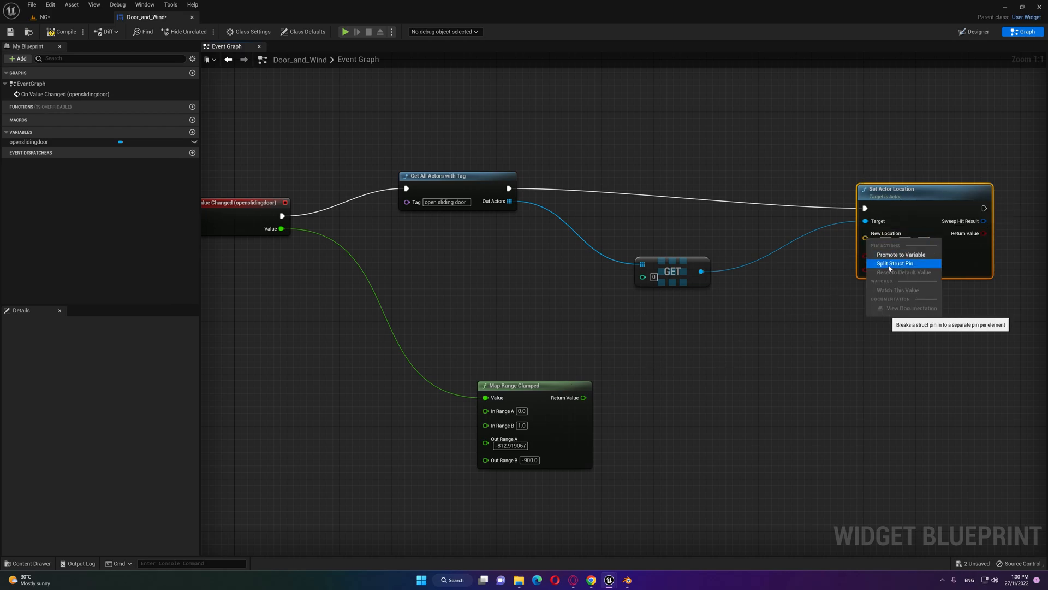
click(894, 263)
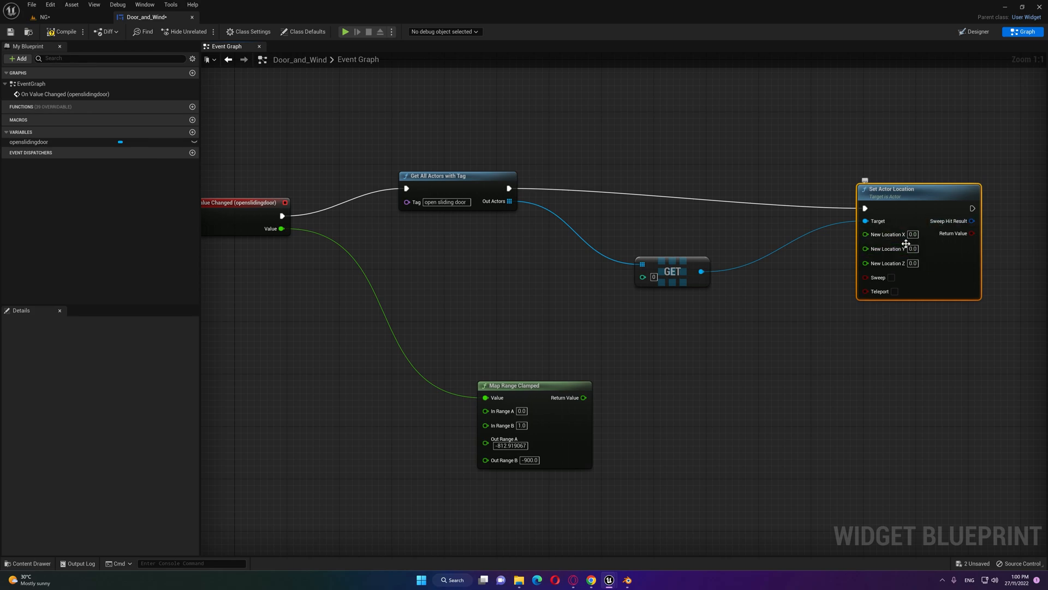
mouse_move(888, 234)
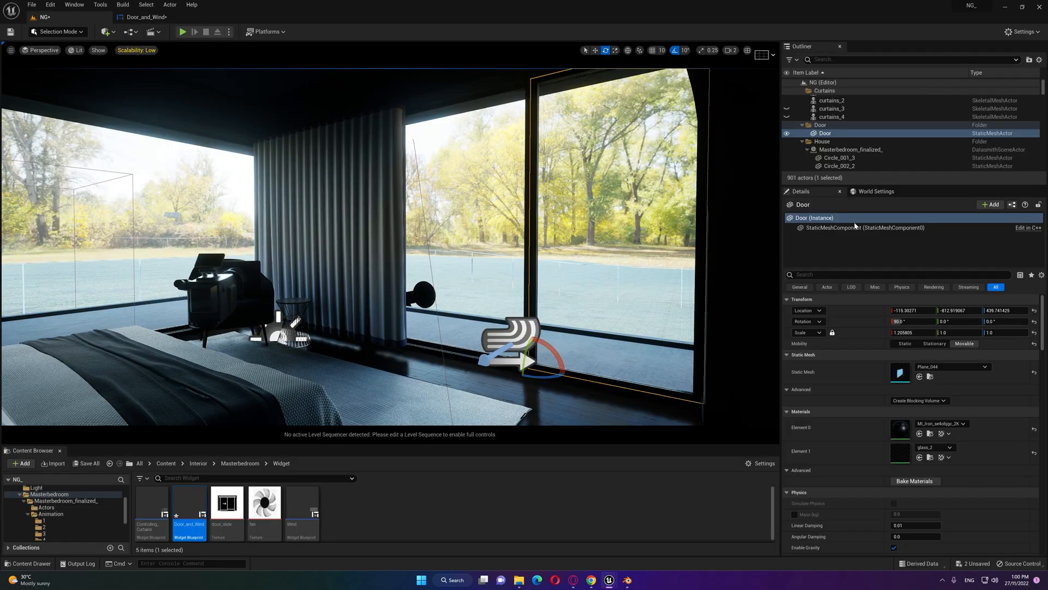
triple_click(915, 310)
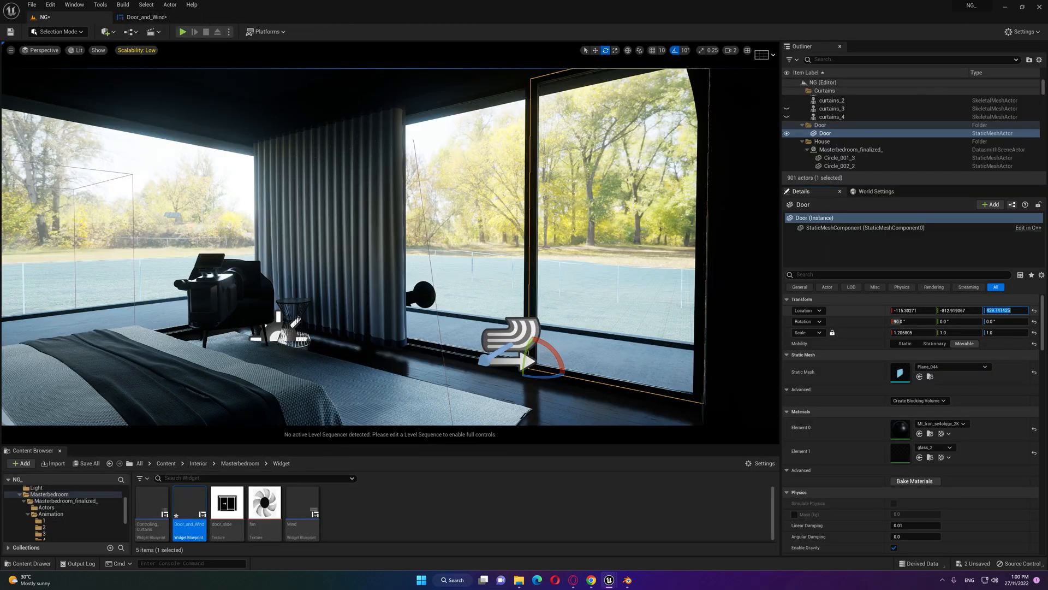
double_click(190, 506)
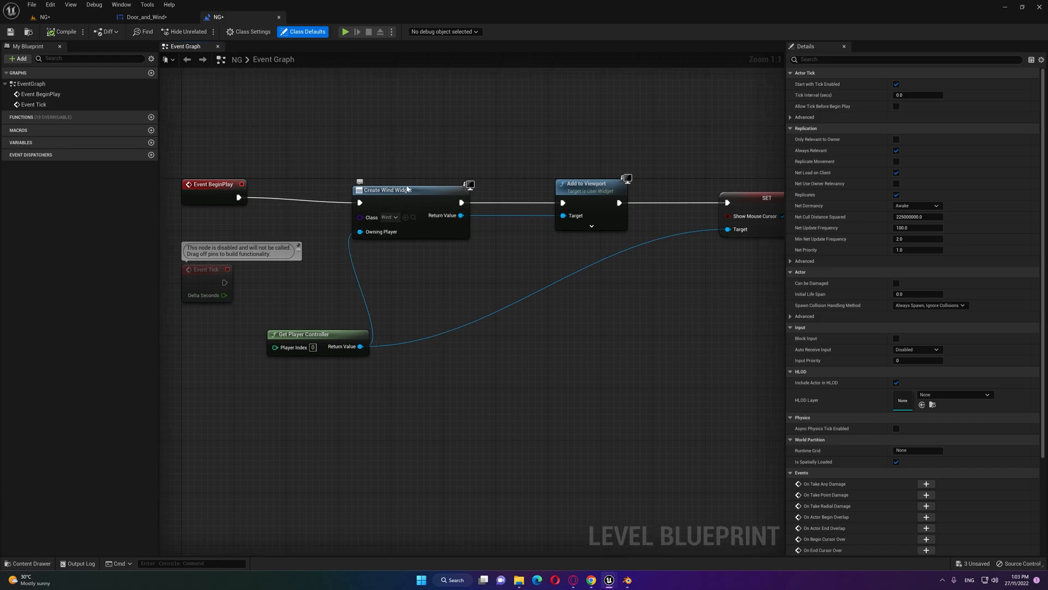
Set the level blueprint's Create Widget class to the Door_and_Wind asset
click(390, 217)
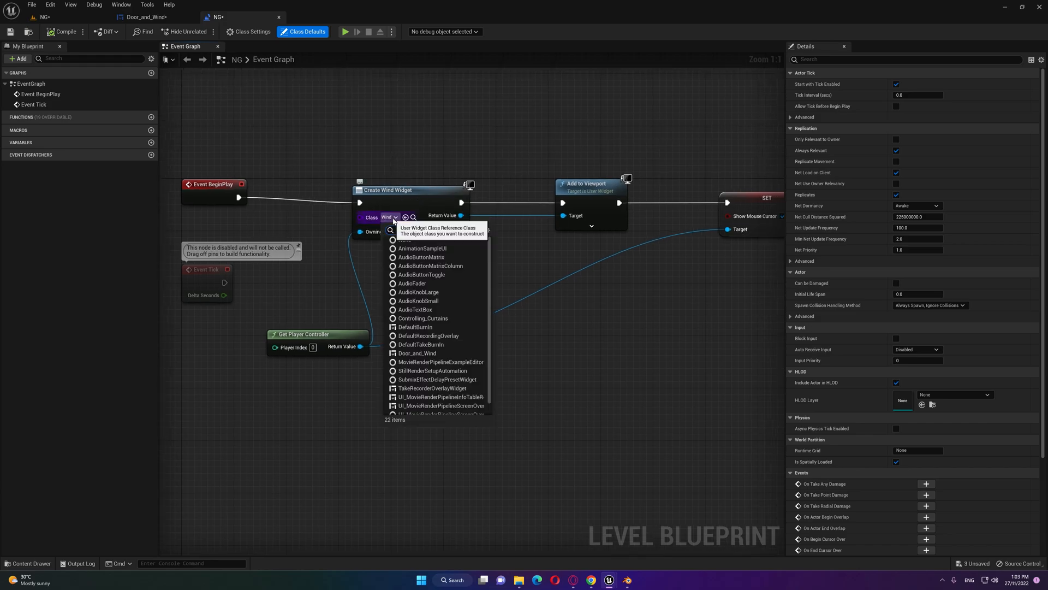
click(146, 17)
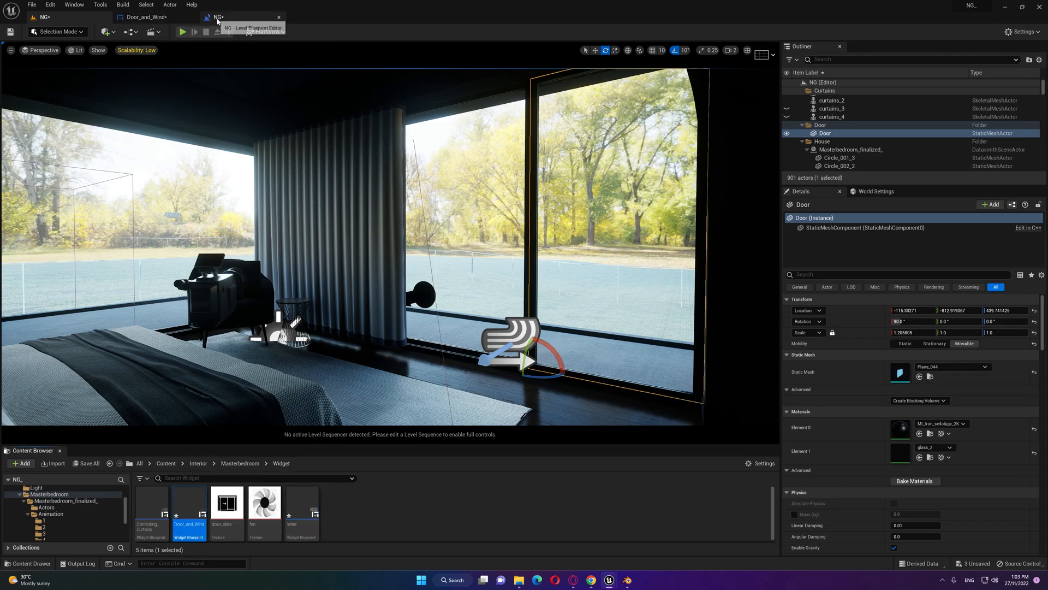
click(241, 17)
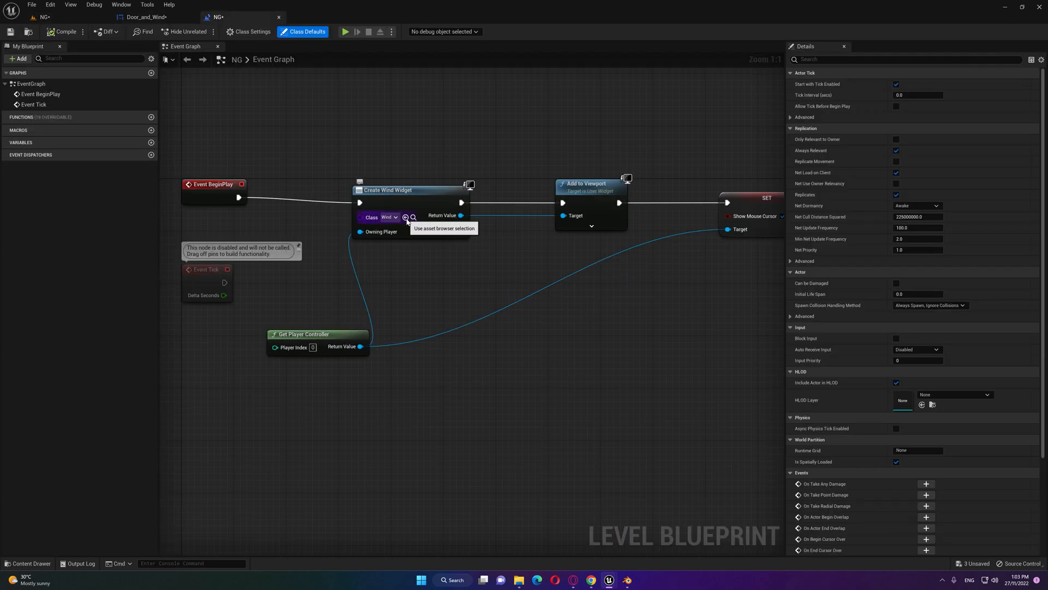
click(389, 217)
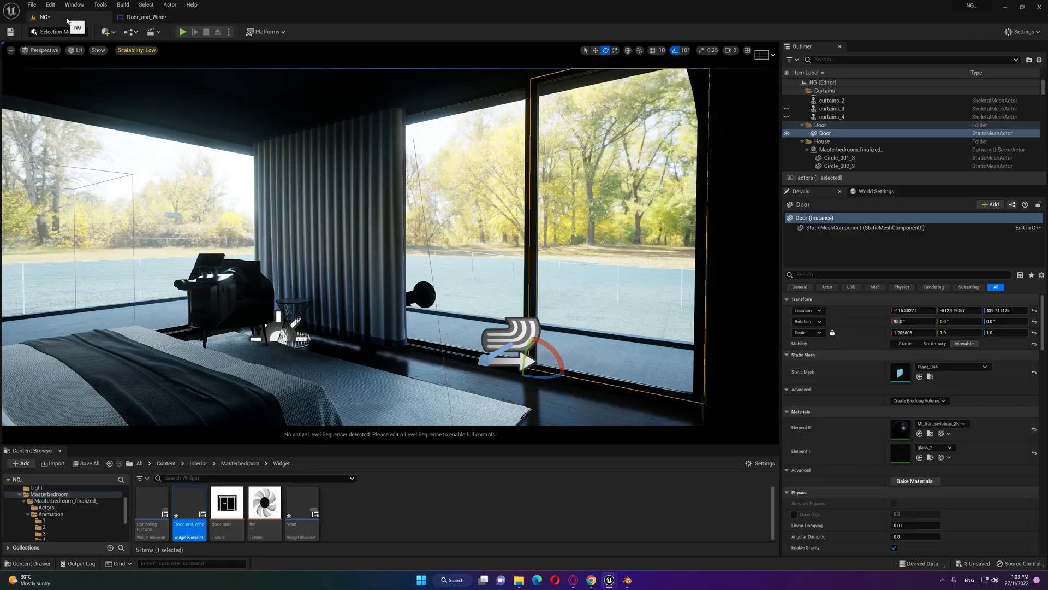
mouse_move(182, 32)
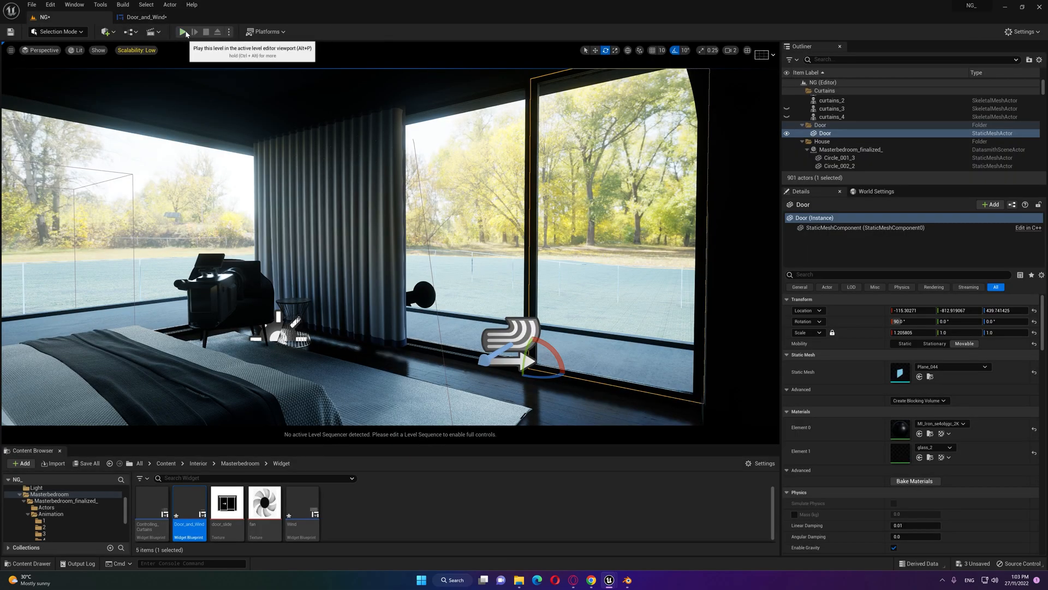
click(185, 32)
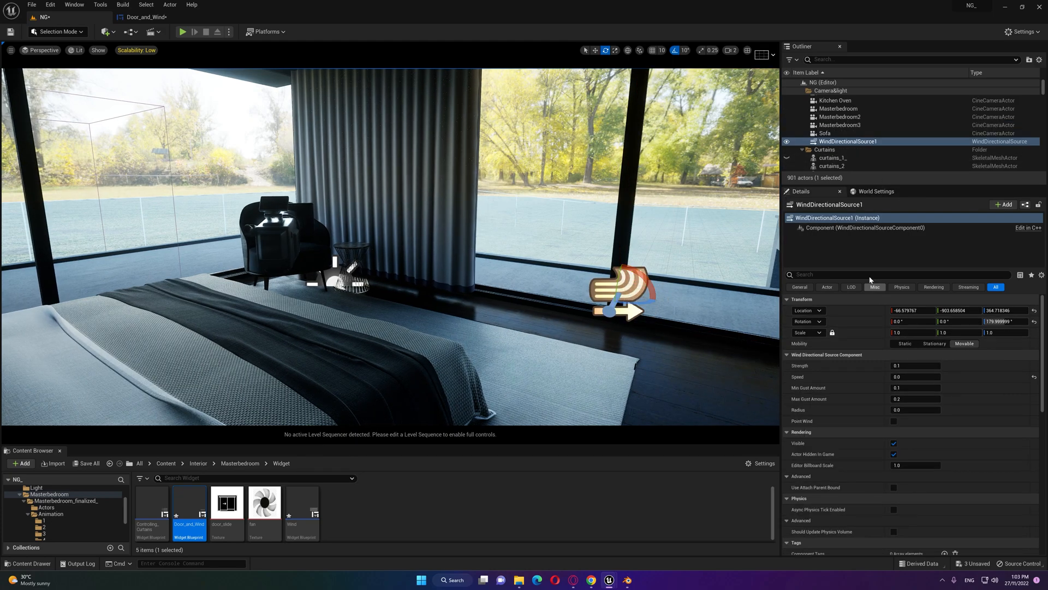
Add the tag 'curtain wind' to WindDirectionalSource1
text(tag)
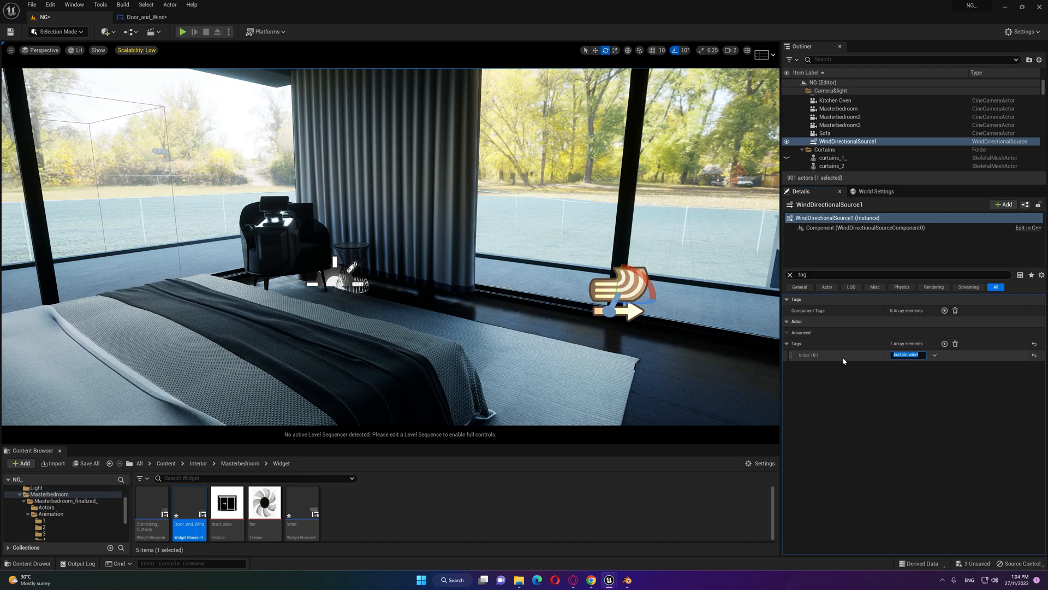
double_click(188, 502)
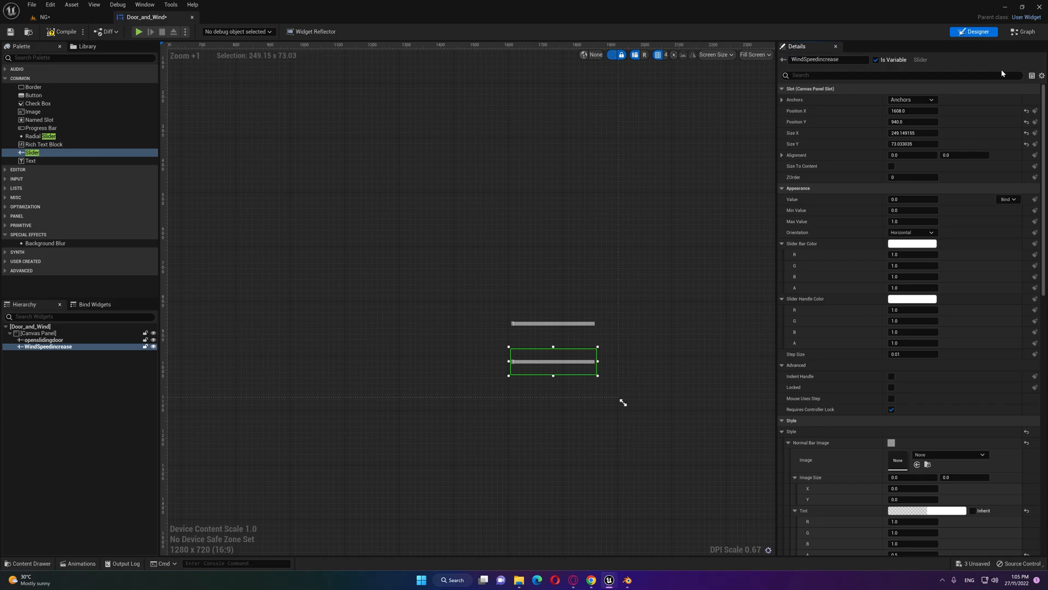
Bring up the Door_and_Wind event graph after adding the WindSpeedincrease slider
click(1022, 32)
text(get all ac)
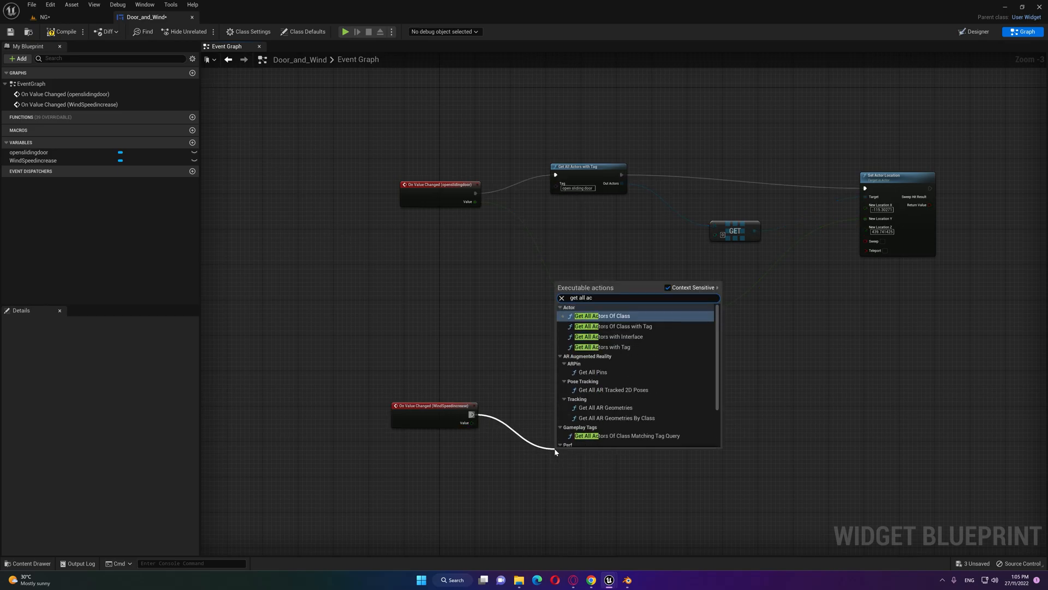
Get WindDirectionalSource actors tagged 'curtain wind' and take index 0 with GET
click(625, 307)
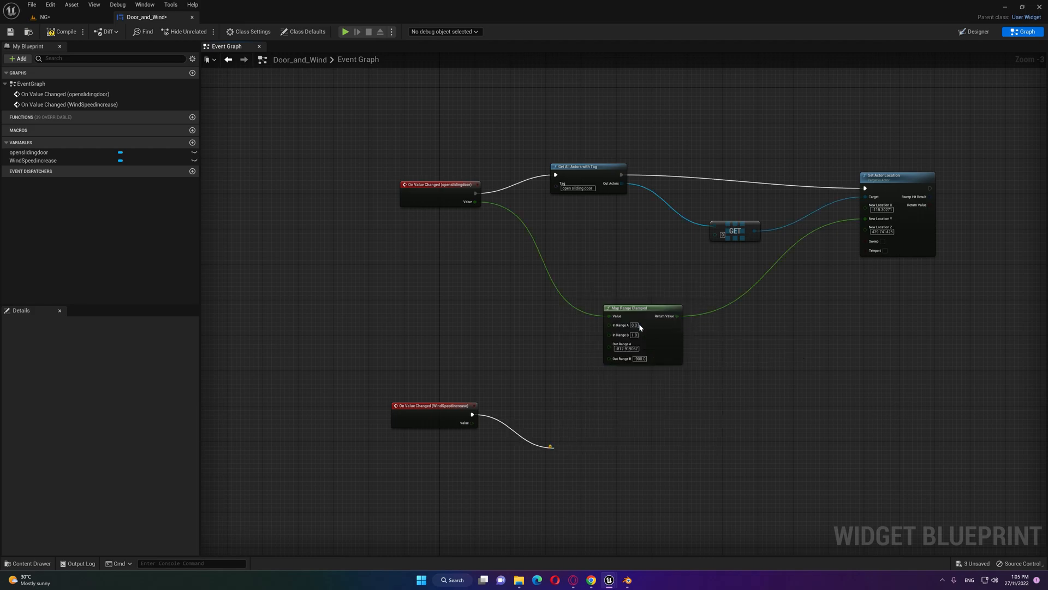
click(503, 371)
text(wind)
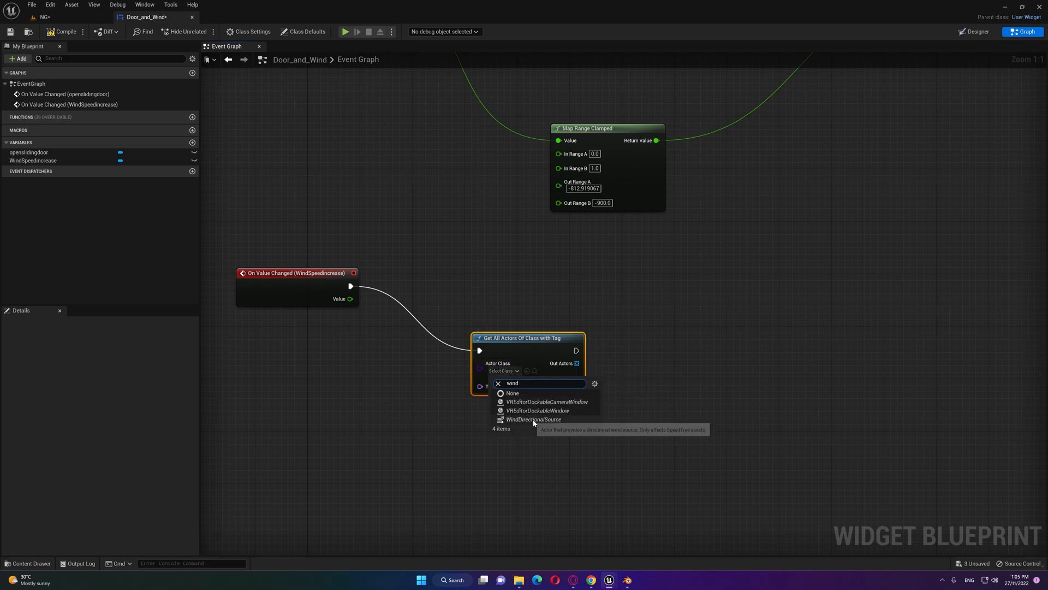
click(534, 419)
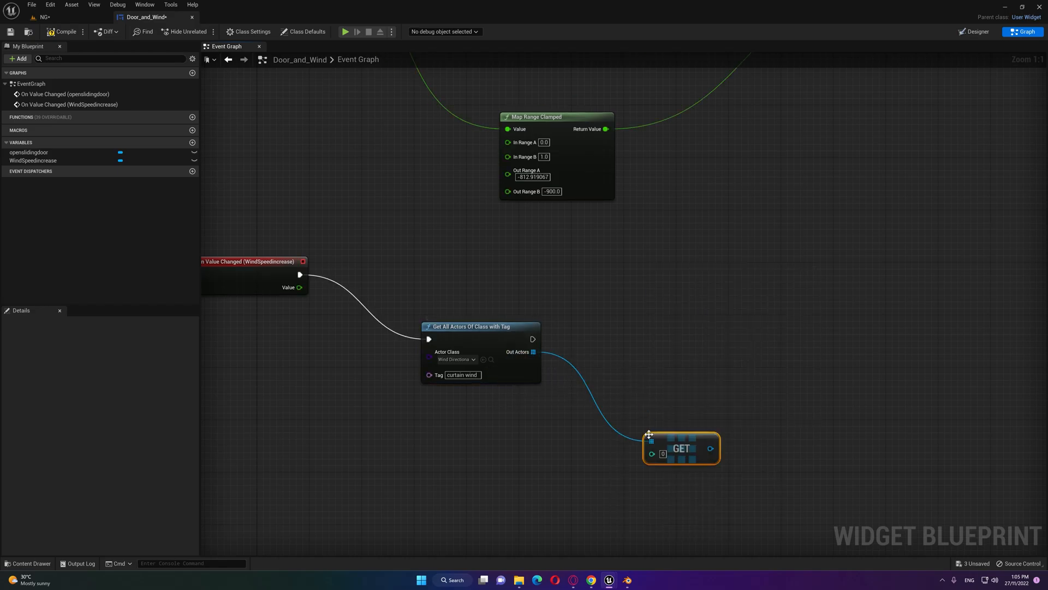
scroll(down, 3)
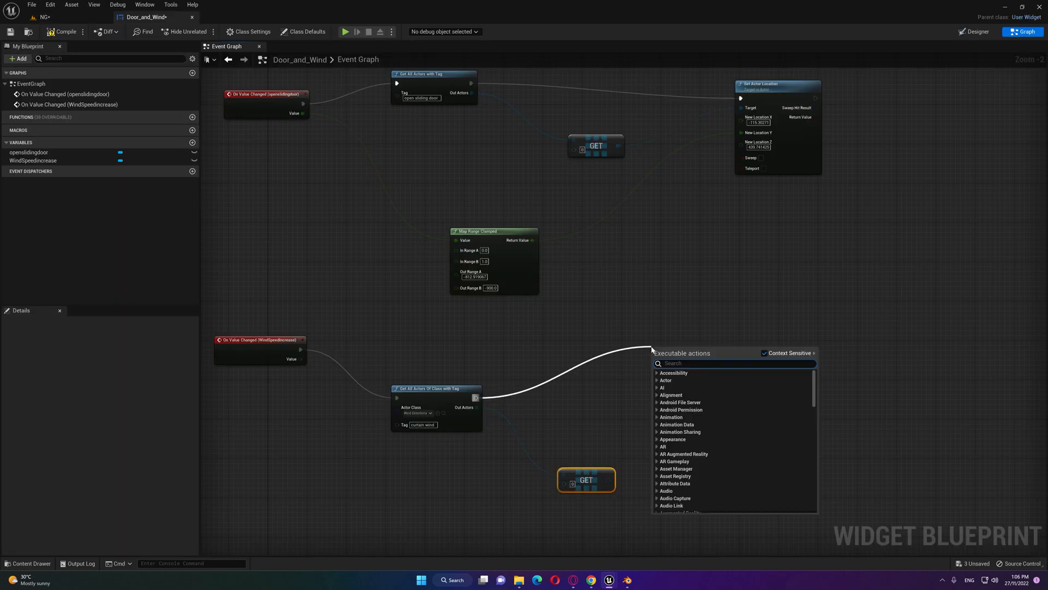
Add a Set Speed node targeting the wind component, fed by a 0–8 Map Range Clamped
text(set speed)
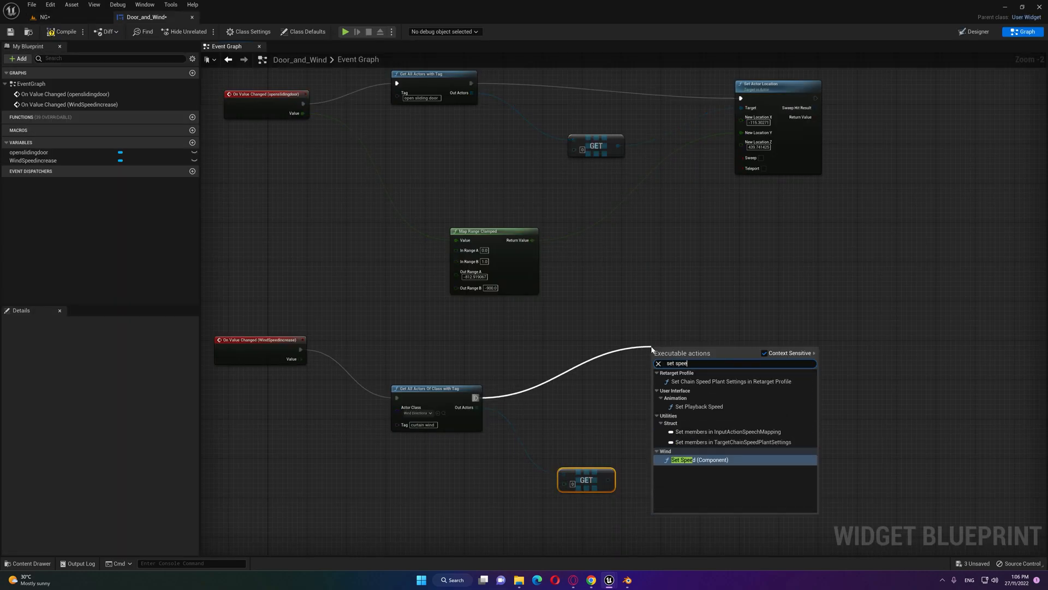
click(682, 459)
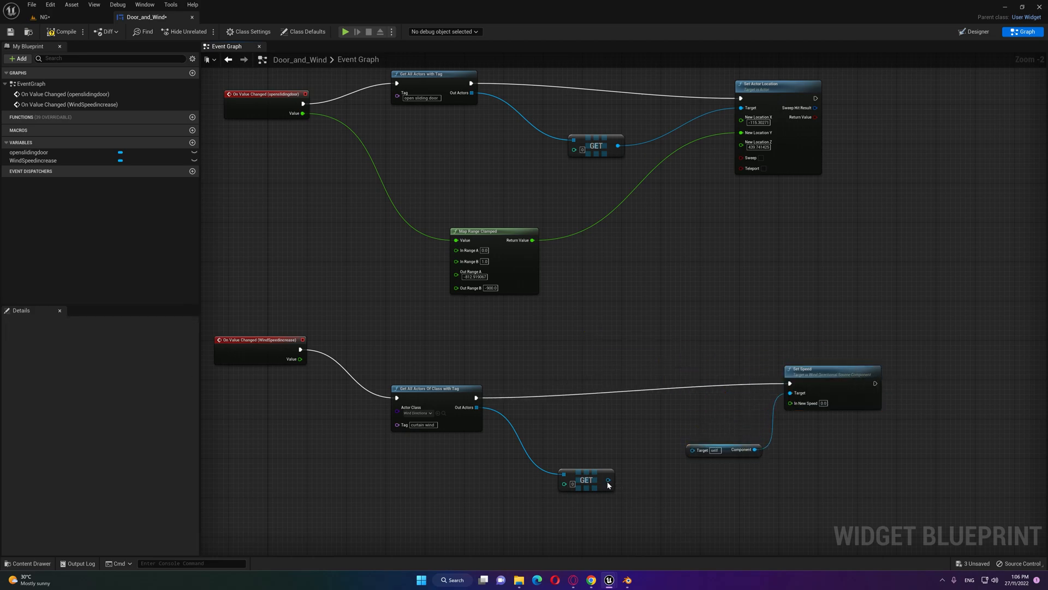
click(722, 450)
text(8)
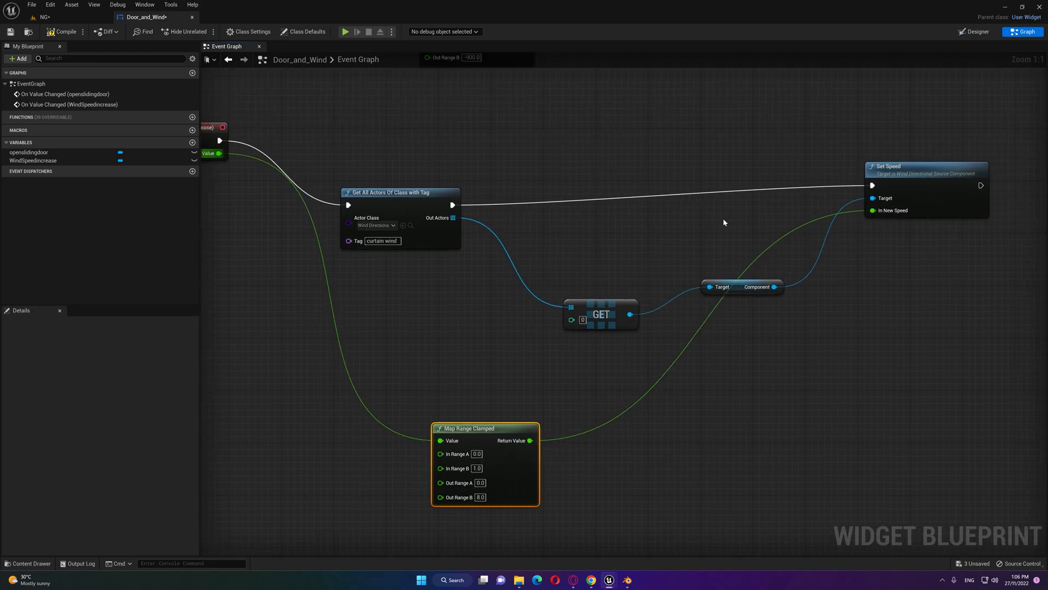
scroll(down, 3)
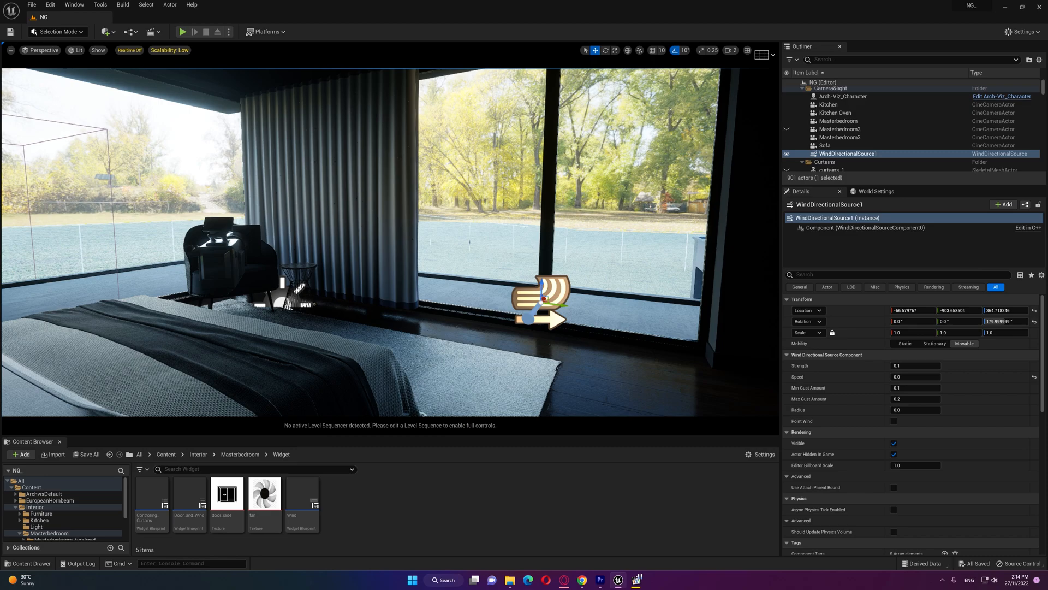
click(831, 141)
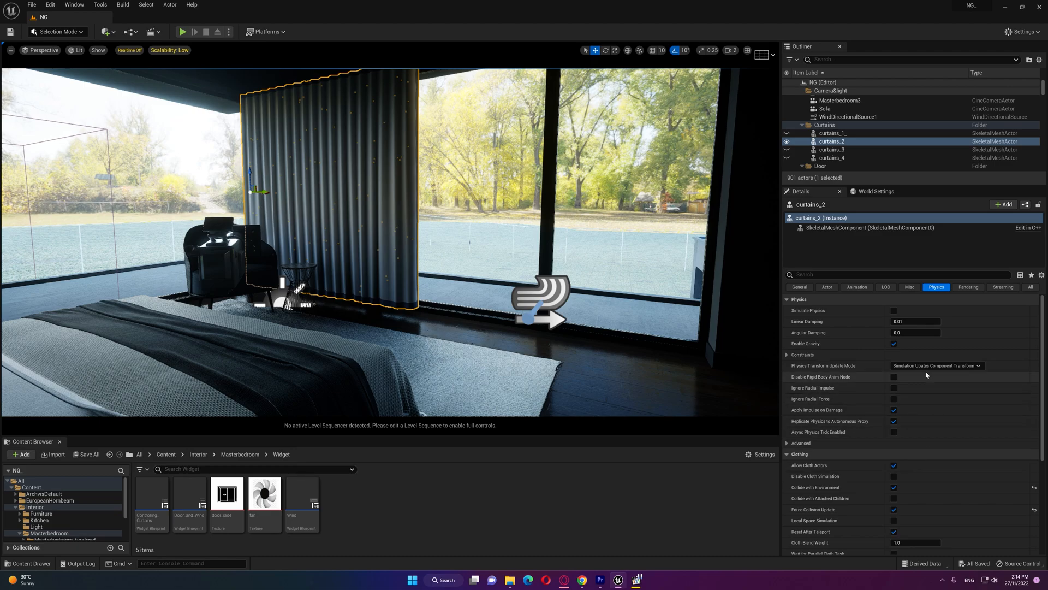
scroll(down, 3)
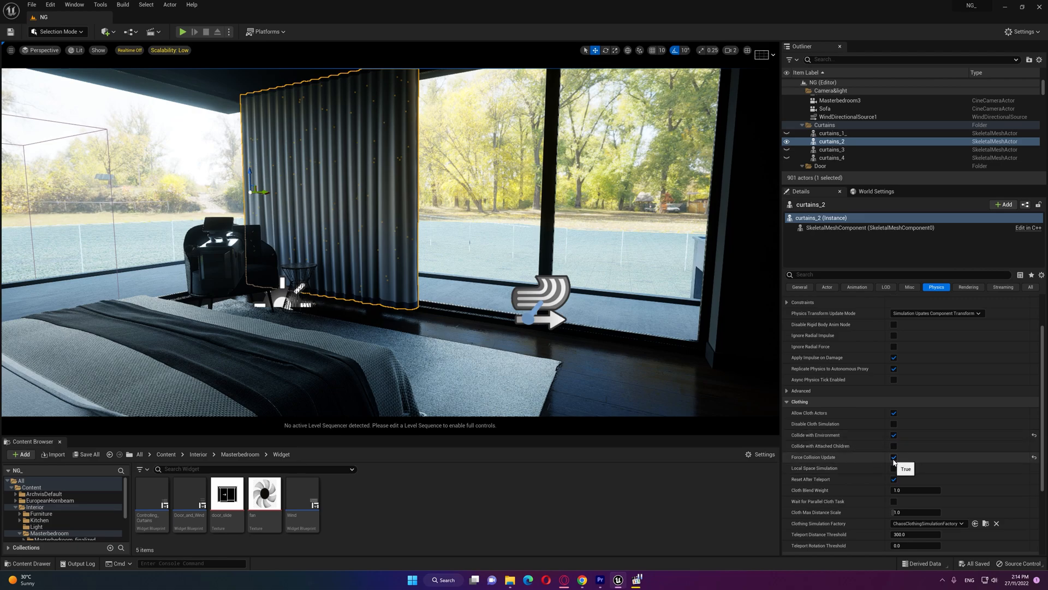
click(894, 456)
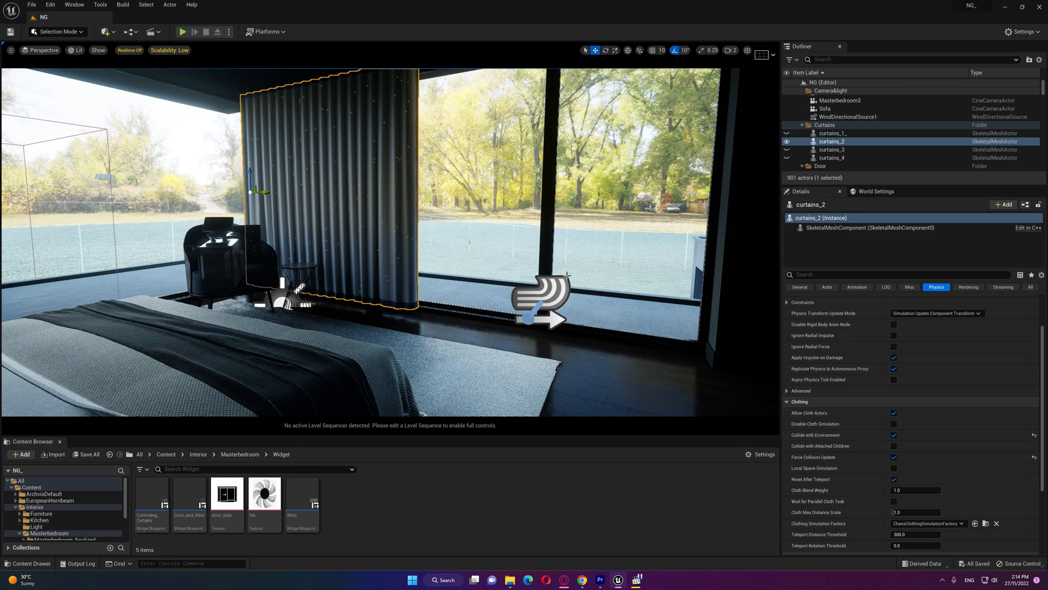
mouse_move(538, 261)
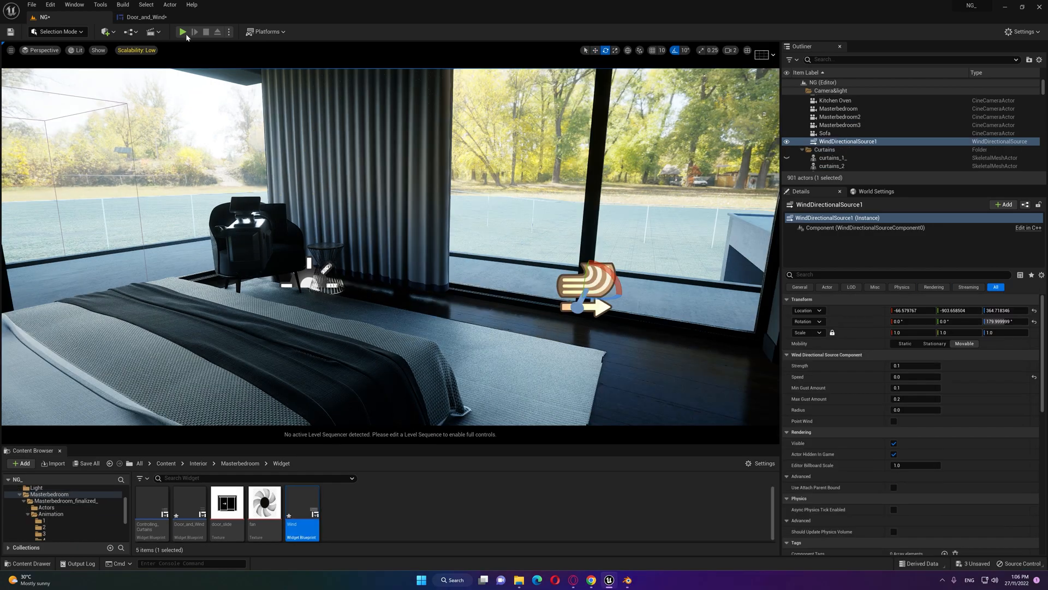
Start a play-in-editor session of the bedroom level to test the curtains
click(184, 31)
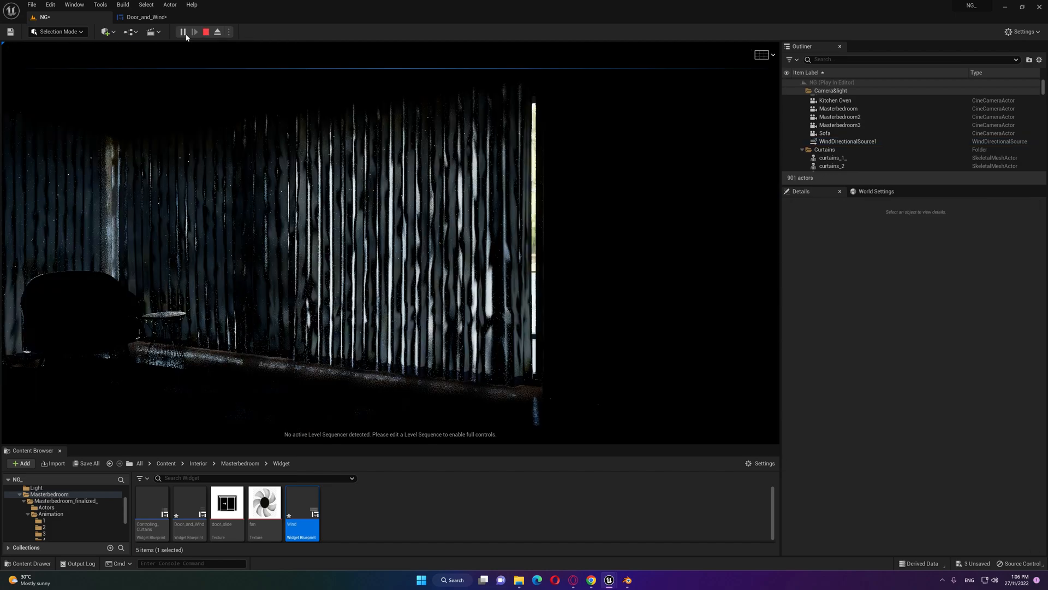